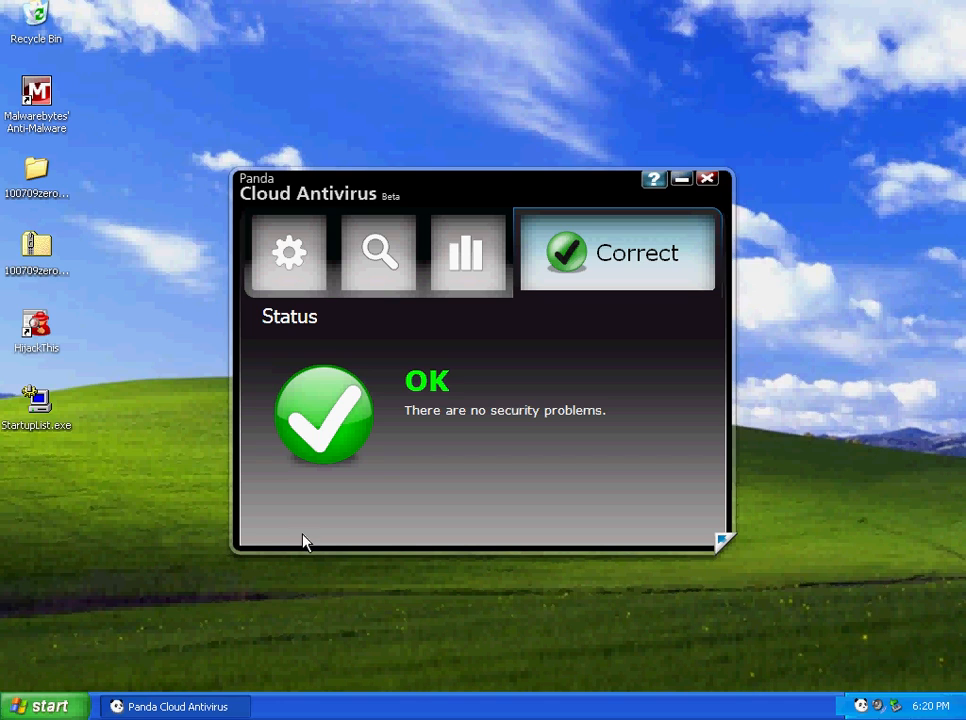
mouse_move(430, 503)
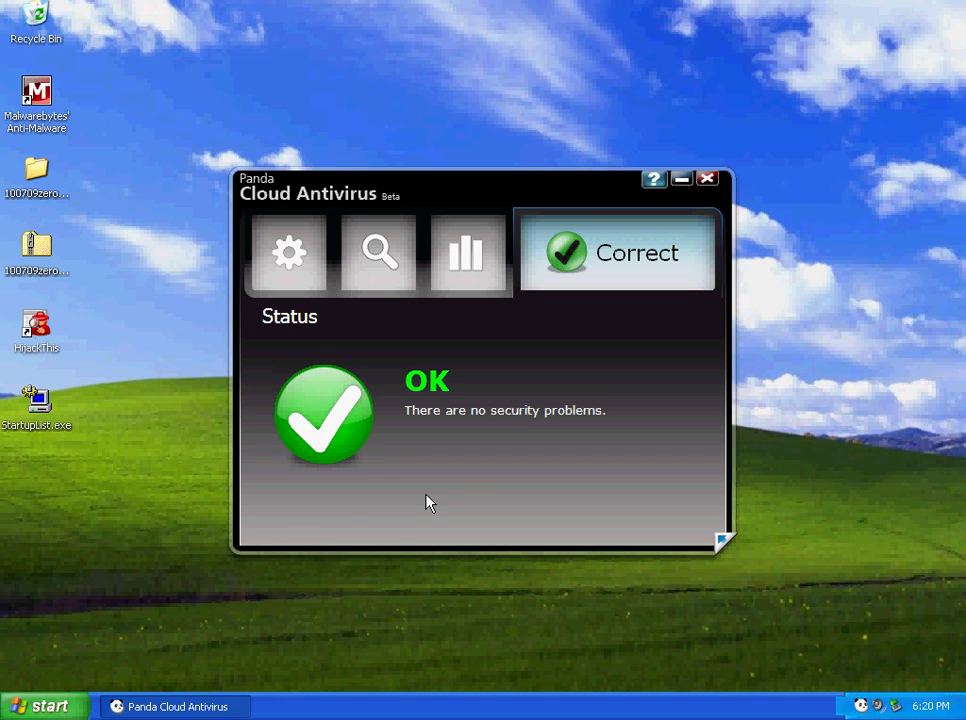
mouse_move(337, 196)
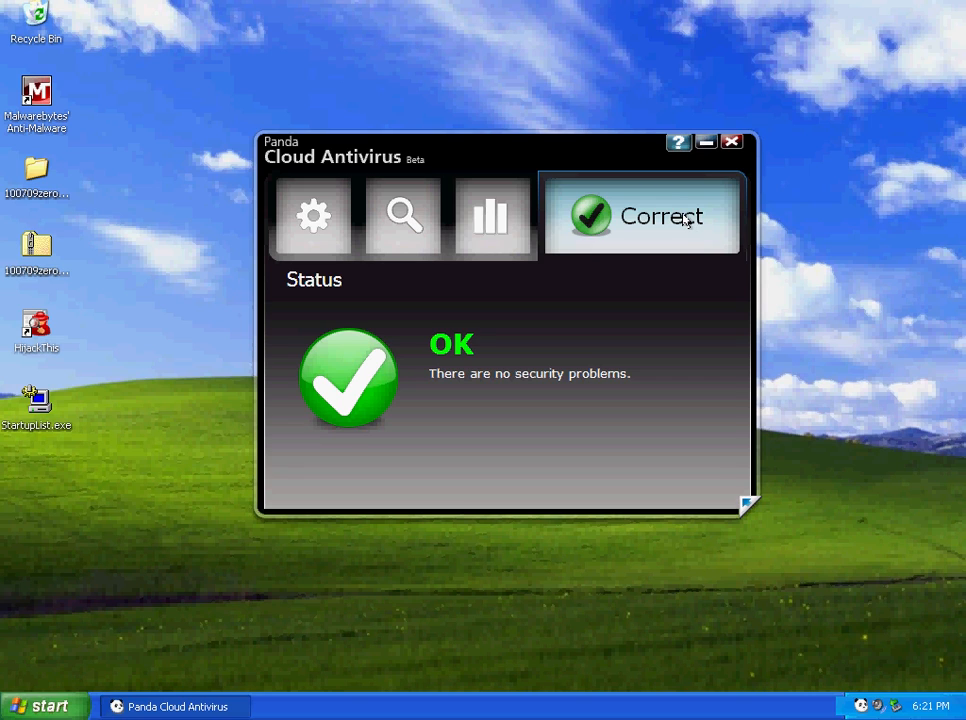
mouse_move(449, 162)
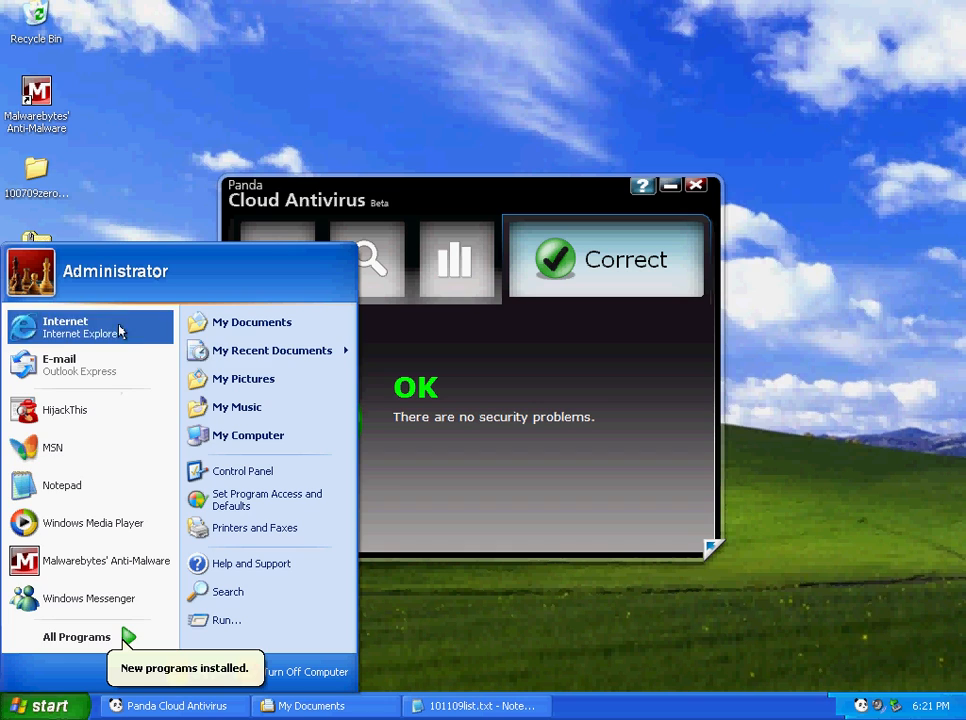
mouse_move(68, 333)
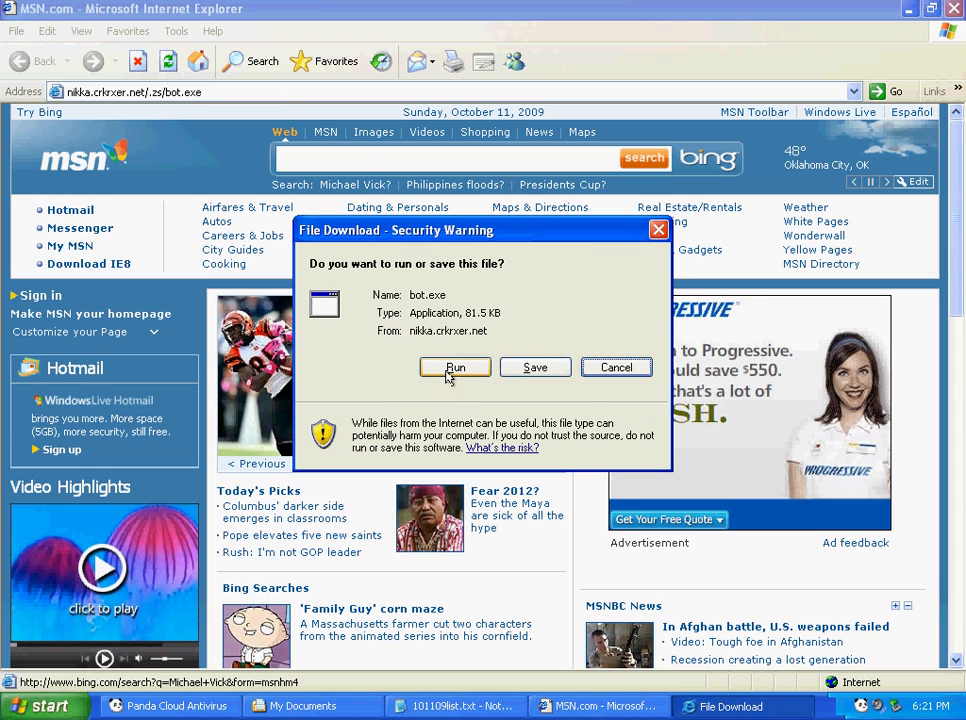
Step: Save bot.exe from nikka.crkrxer.net after running it fails, then return to Panda
left_click(455, 367)
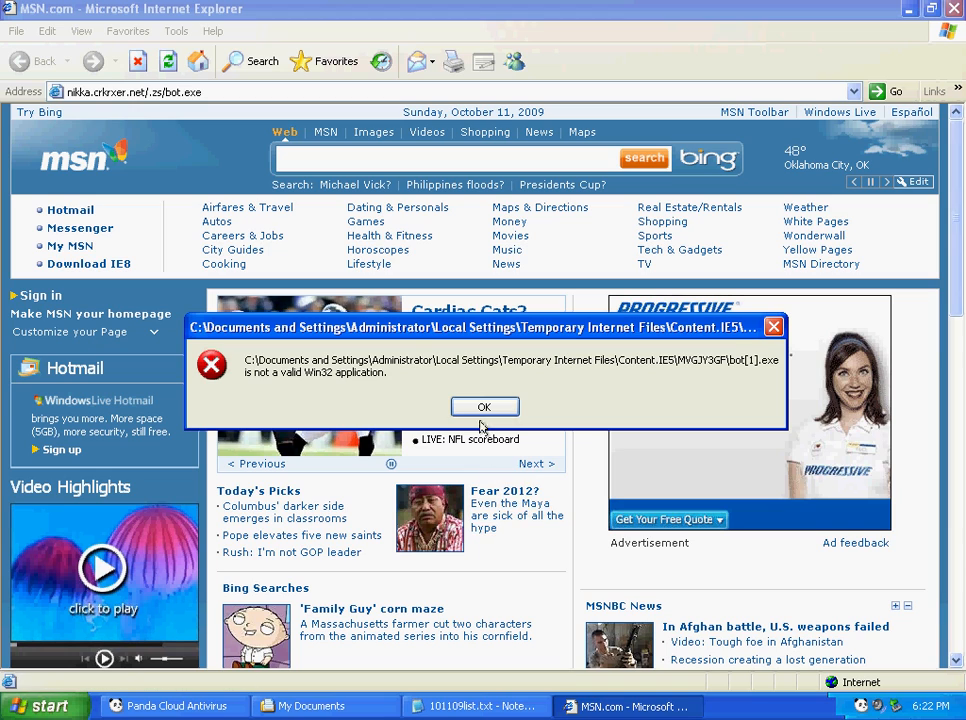
left_click(484, 406)
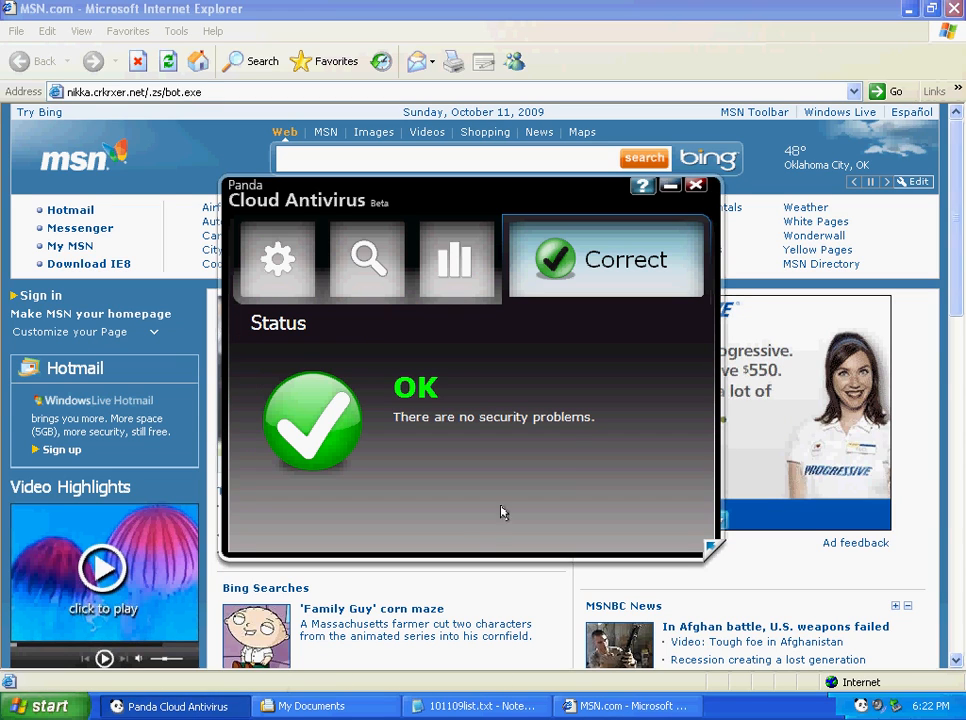
mouse_move(580, 447)
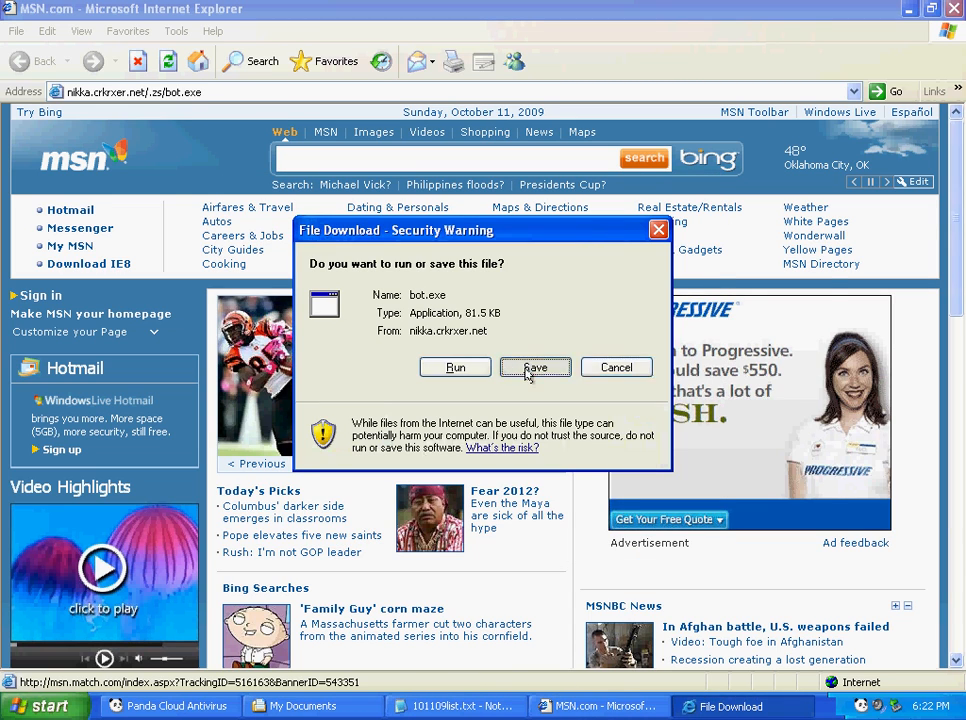
left_click(535, 367)
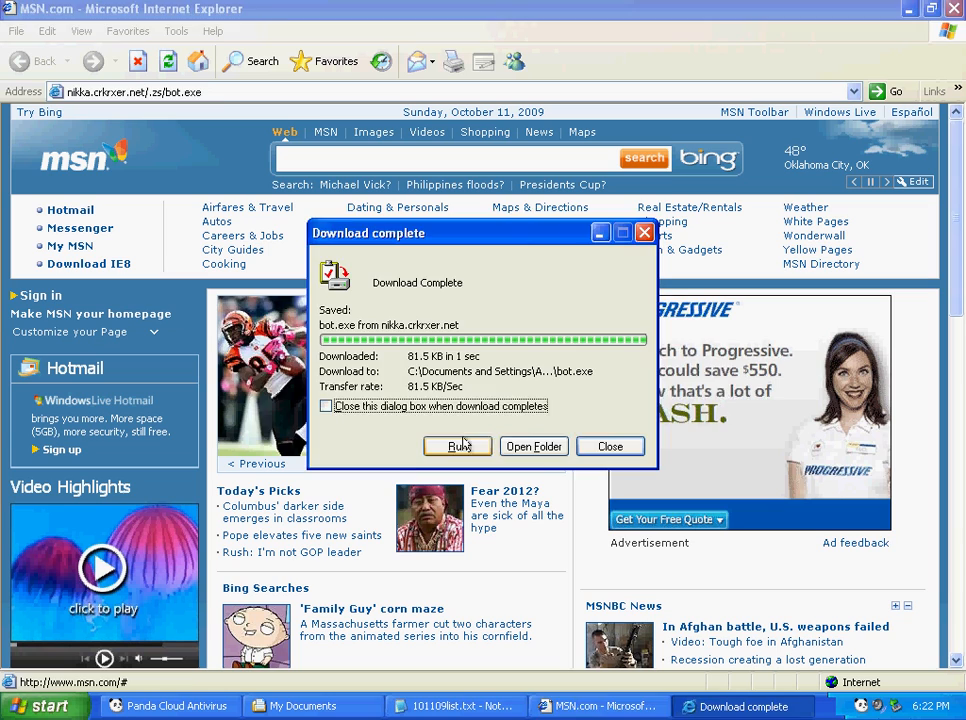
left_click(610, 446)
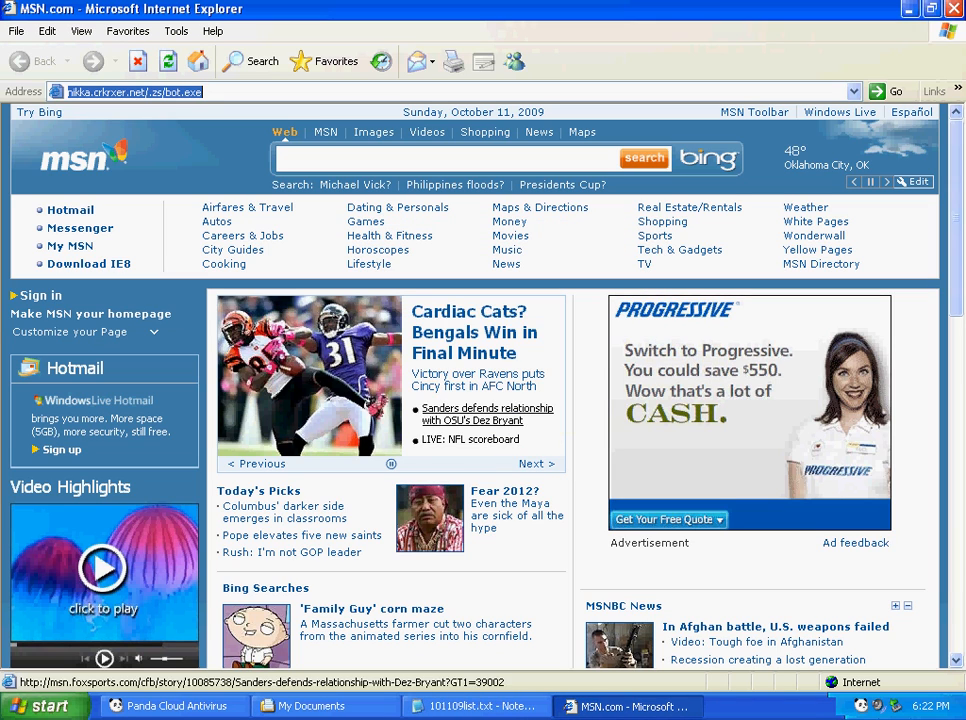
left_click(170, 706)
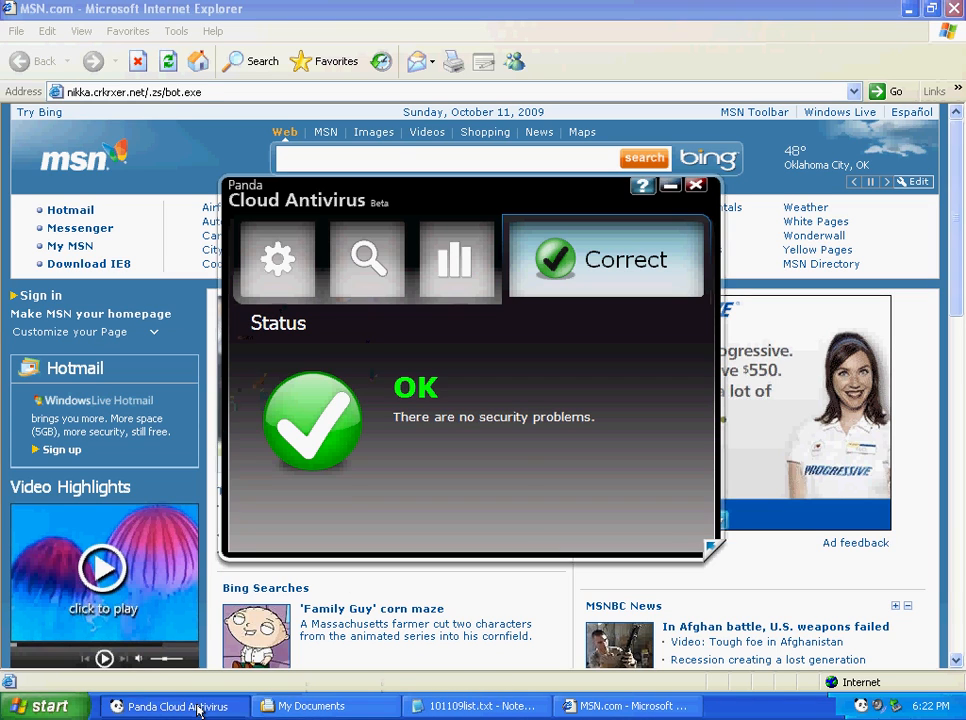
Step: View Panda's activity report, then dismiss the 00.exe file-in-use error
left_click(456, 259)
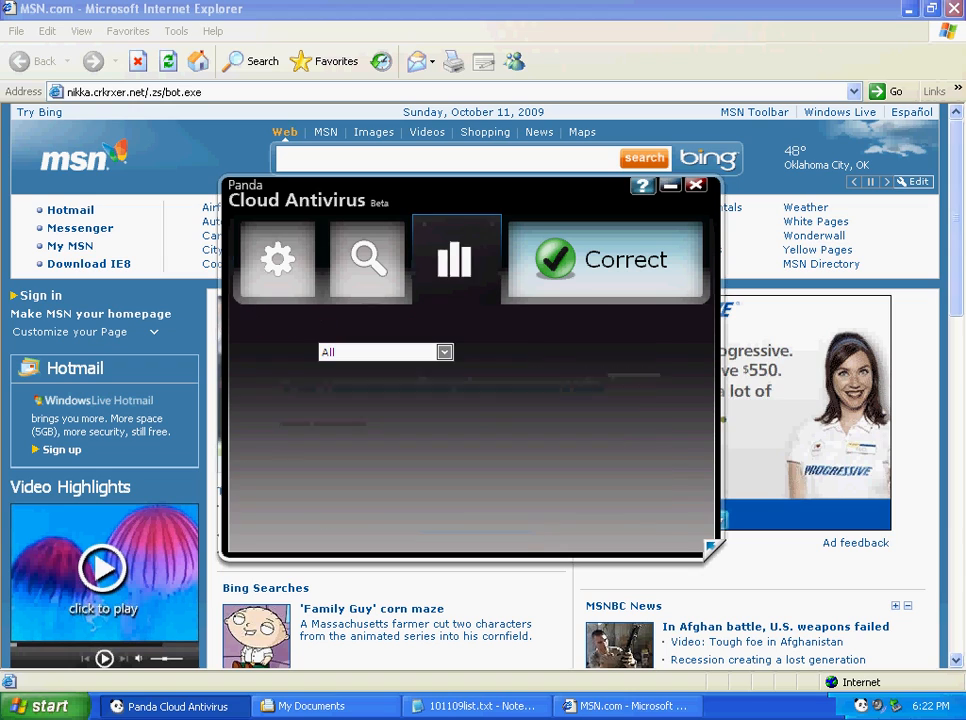
left_click(454, 260)
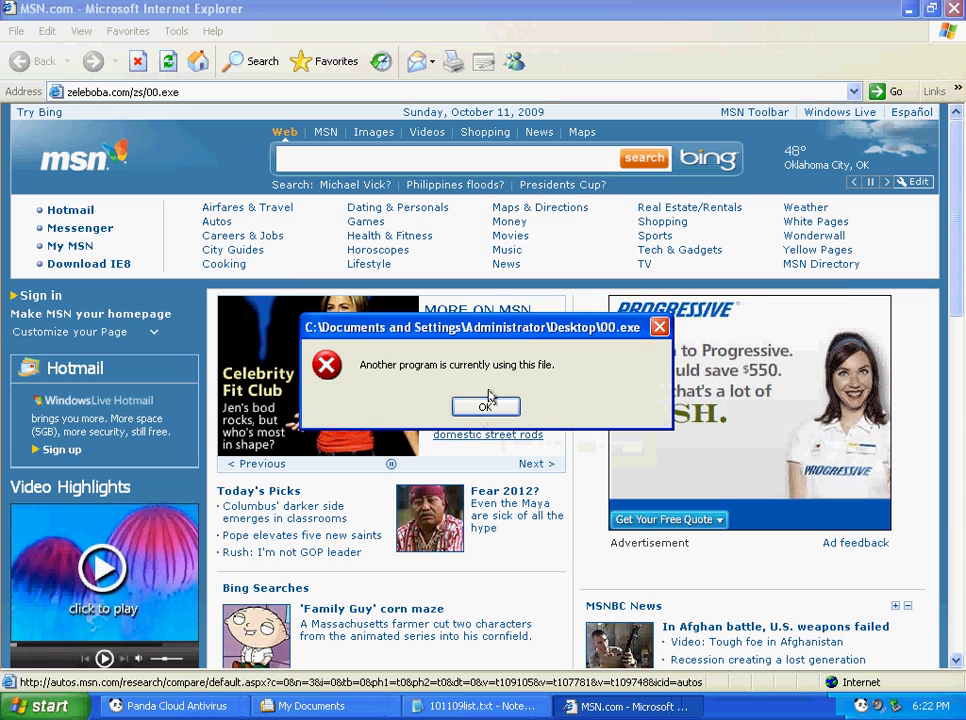
left_click(486, 406)
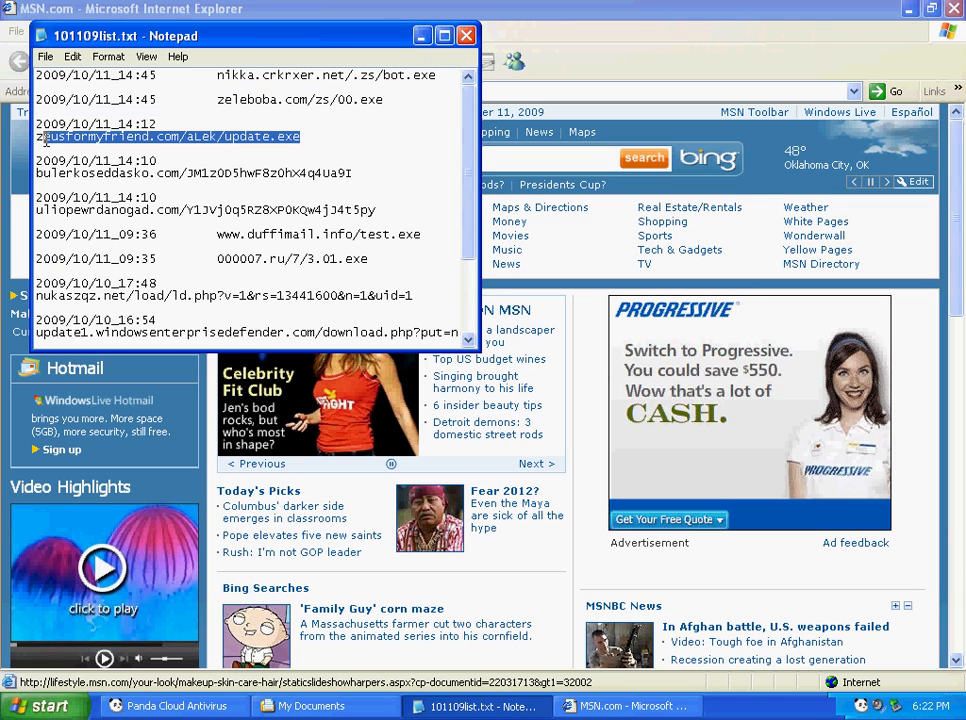
mouse_move(402, 148)
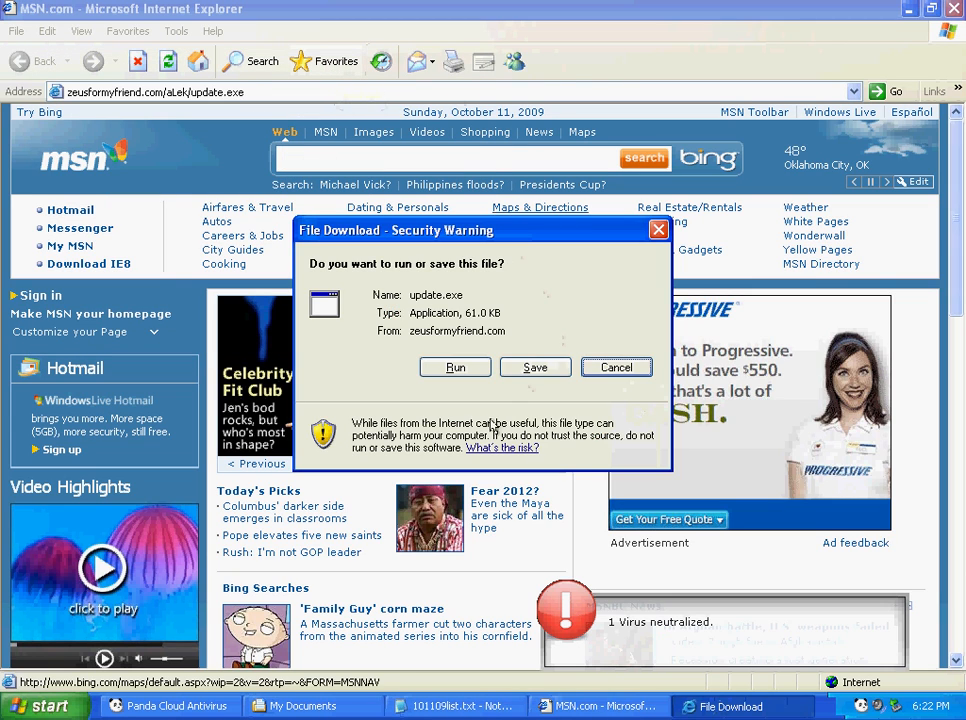
Step: Save update.exe to the desktop and enter the bulerkoseddasko.com/JM1z0D5hwF8z0hX4q4Ua9I address
left_click(535, 367)
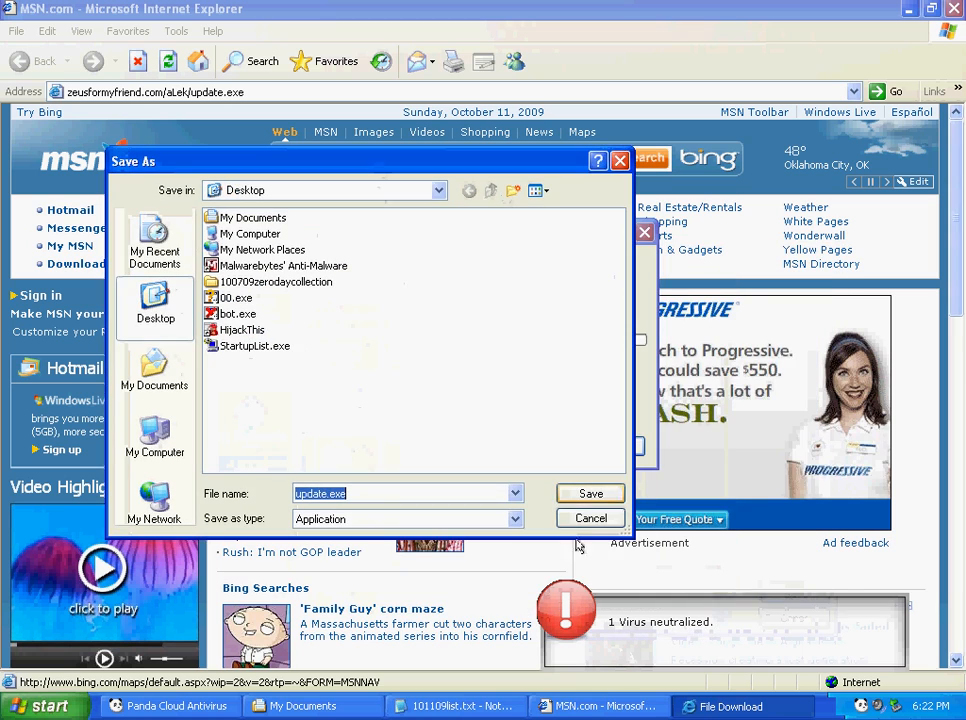
left_click(590, 493)
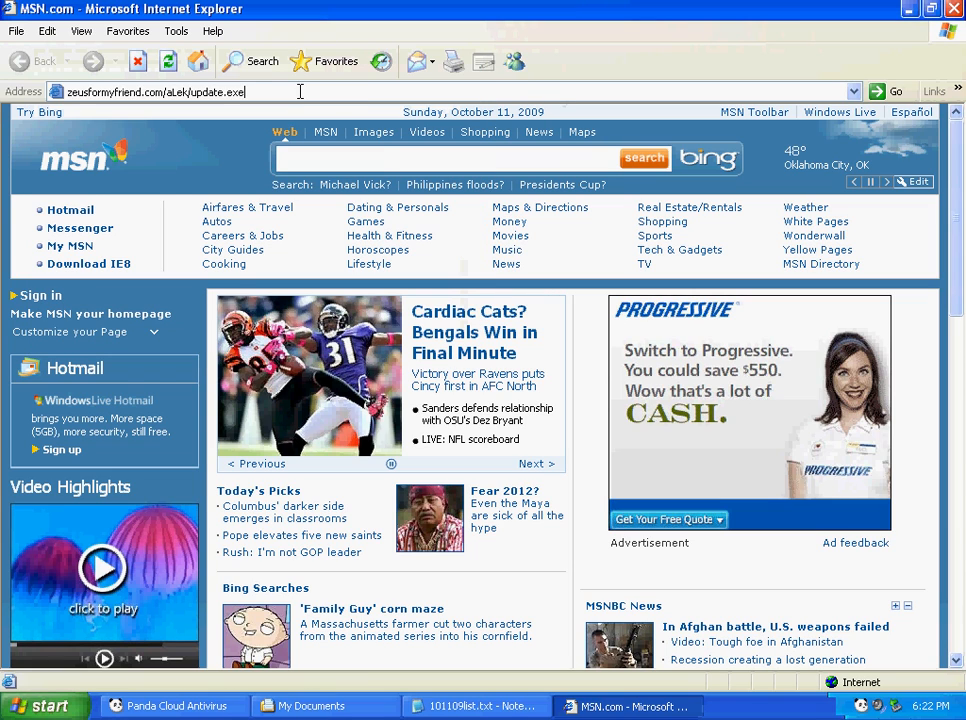
type("bulerkoseddasko.com/JM1z0D5hwF8z0hX4q4Ua9I")
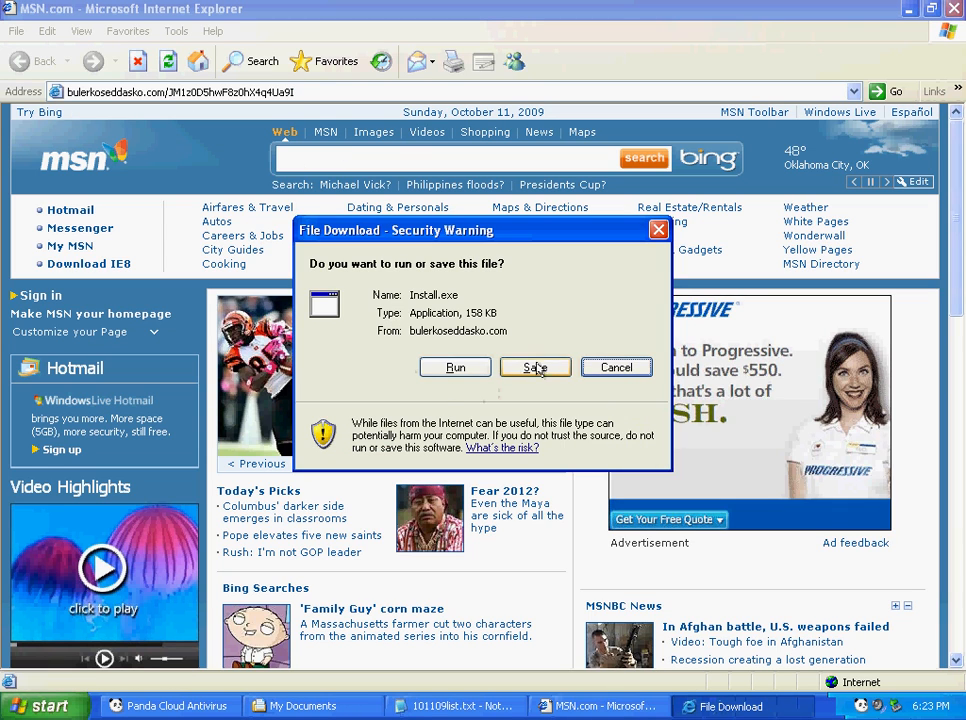
Step: Save Install.exe from bulerkoseddasko.com and run it
left_click(535, 367)
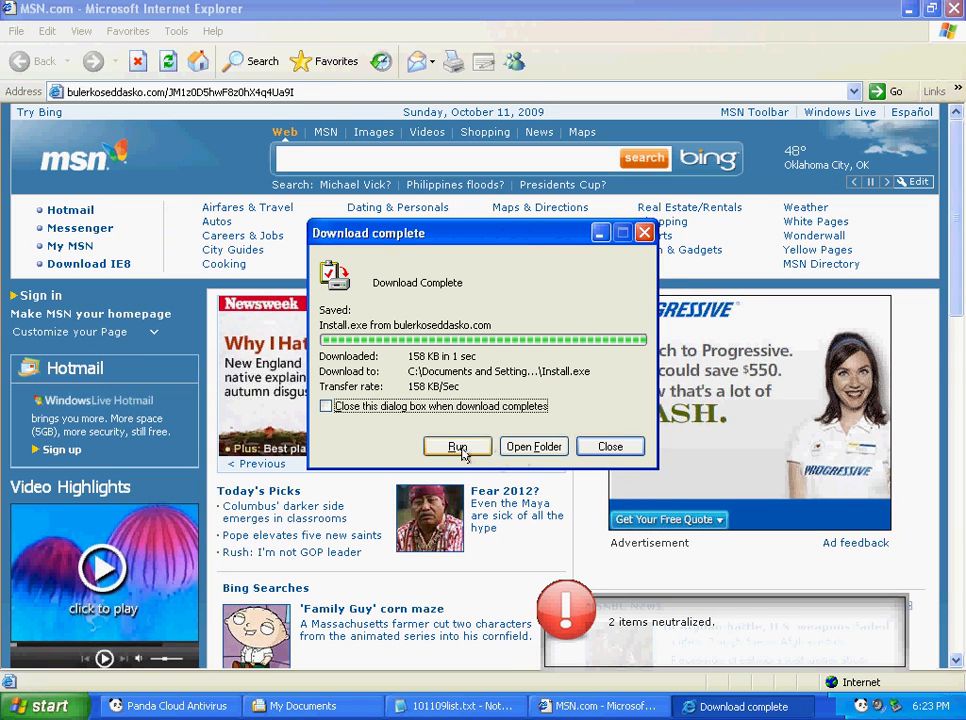
left_click(457, 446)
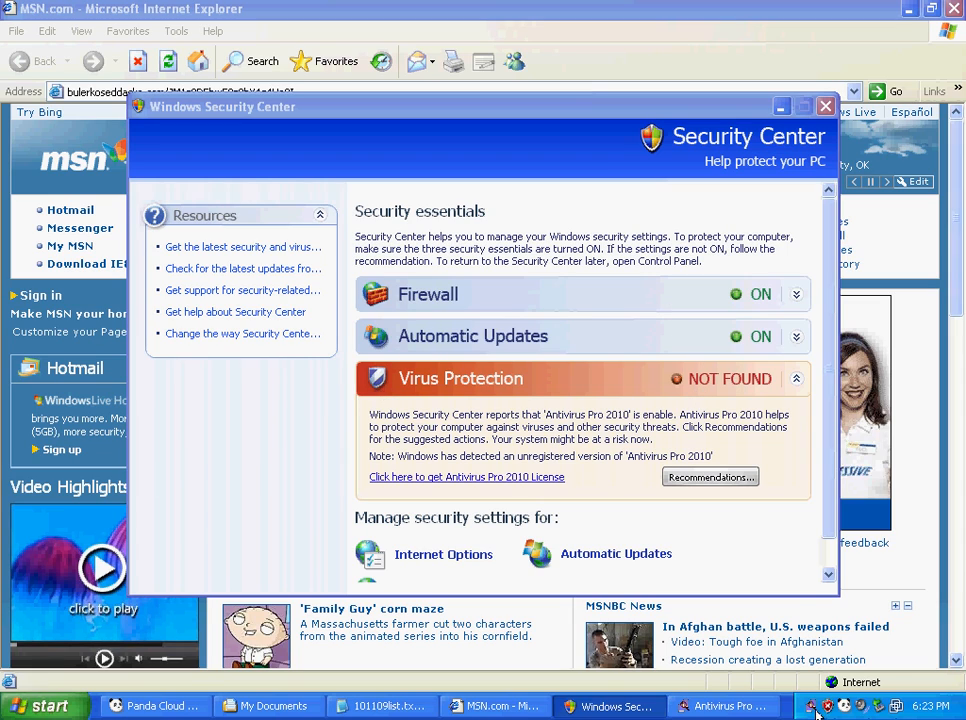
mouse_move(835, 706)
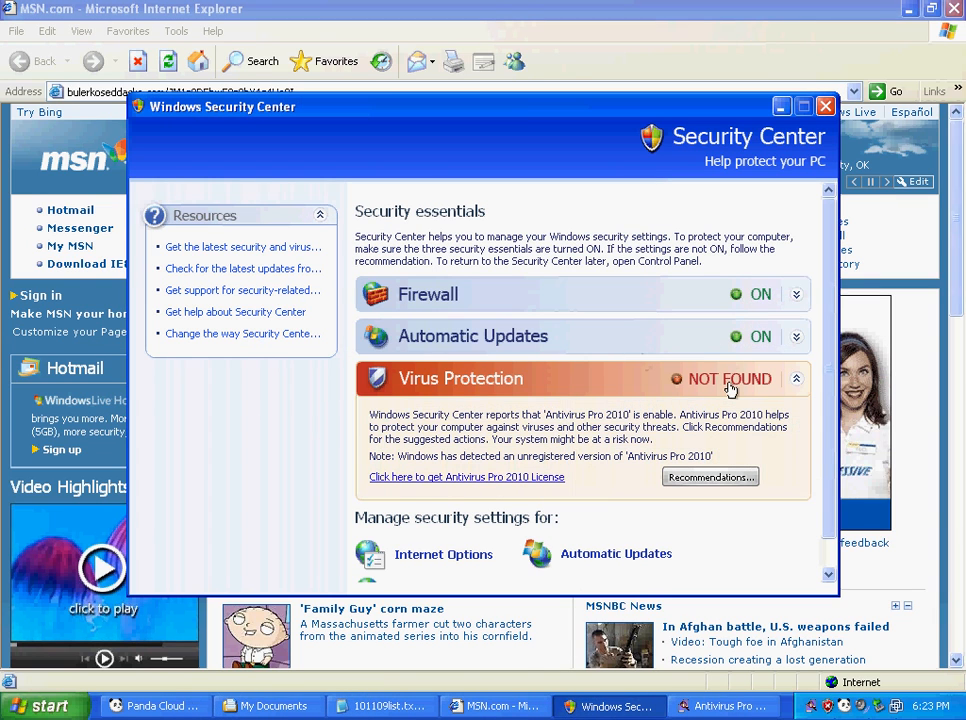
mouse_move(453, 484)
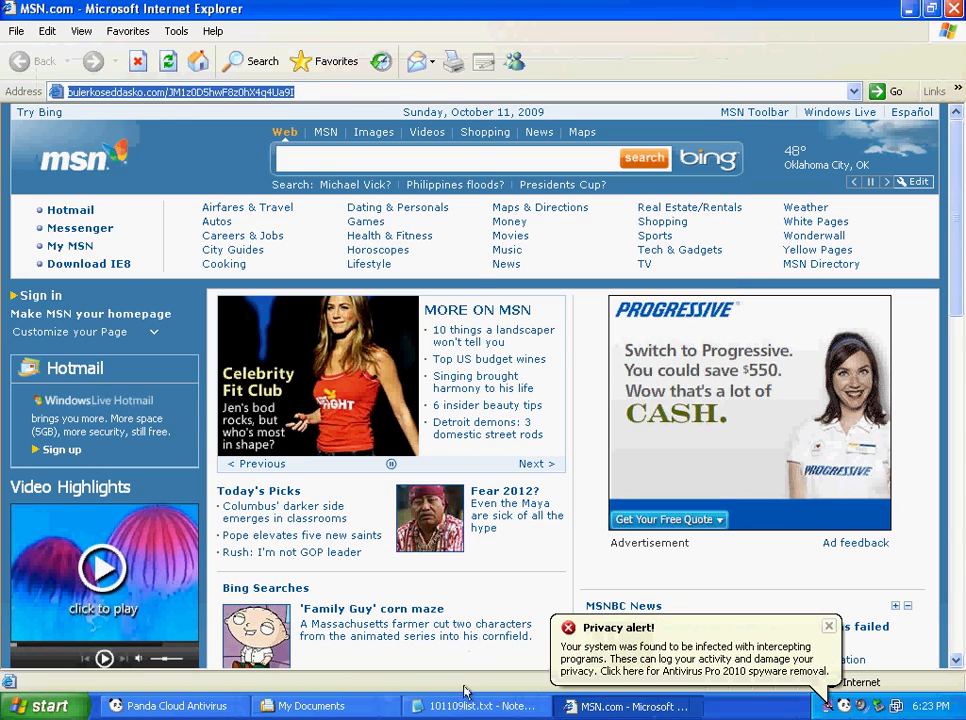
Step: Copy the uliopewrdanogad address from the list and dismiss the Install.exe prompt
left_click(475, 705)
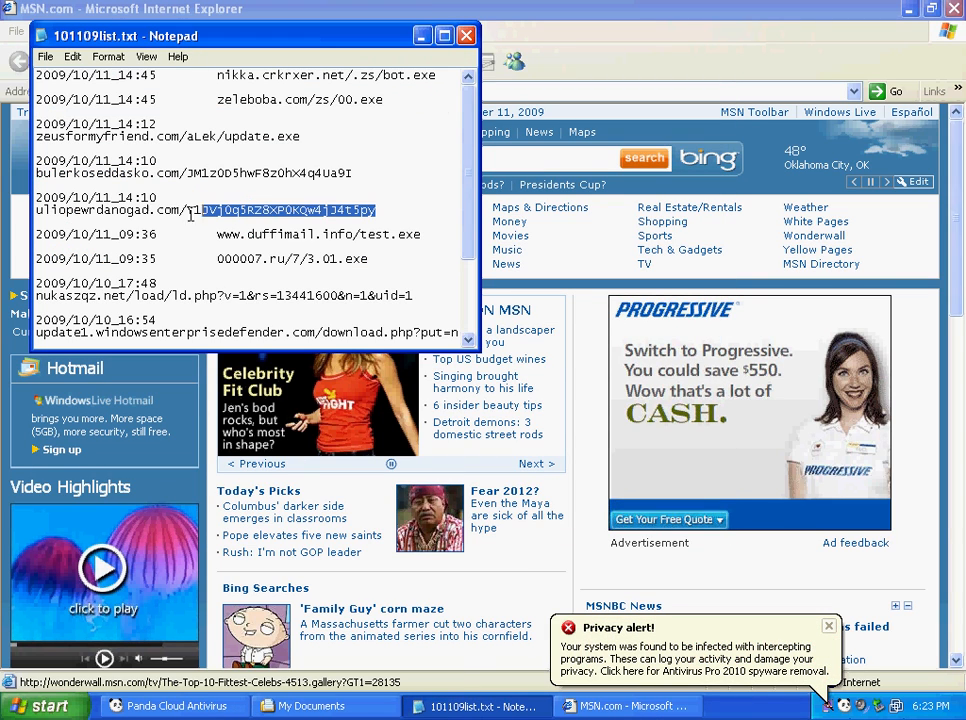
right_click(190, 210)
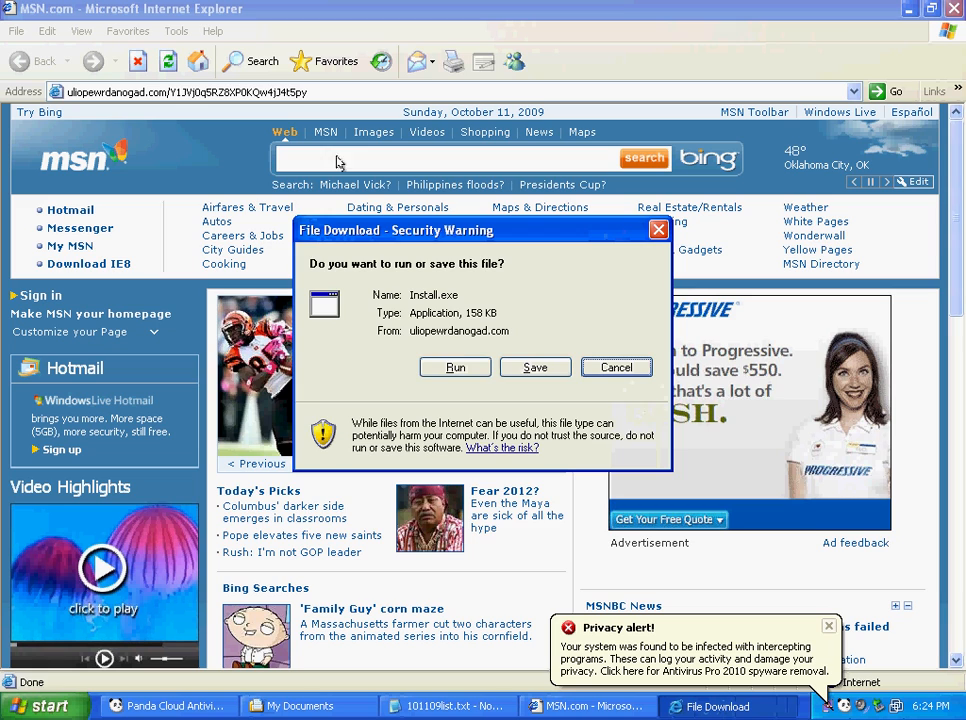
left_click(535, 367)
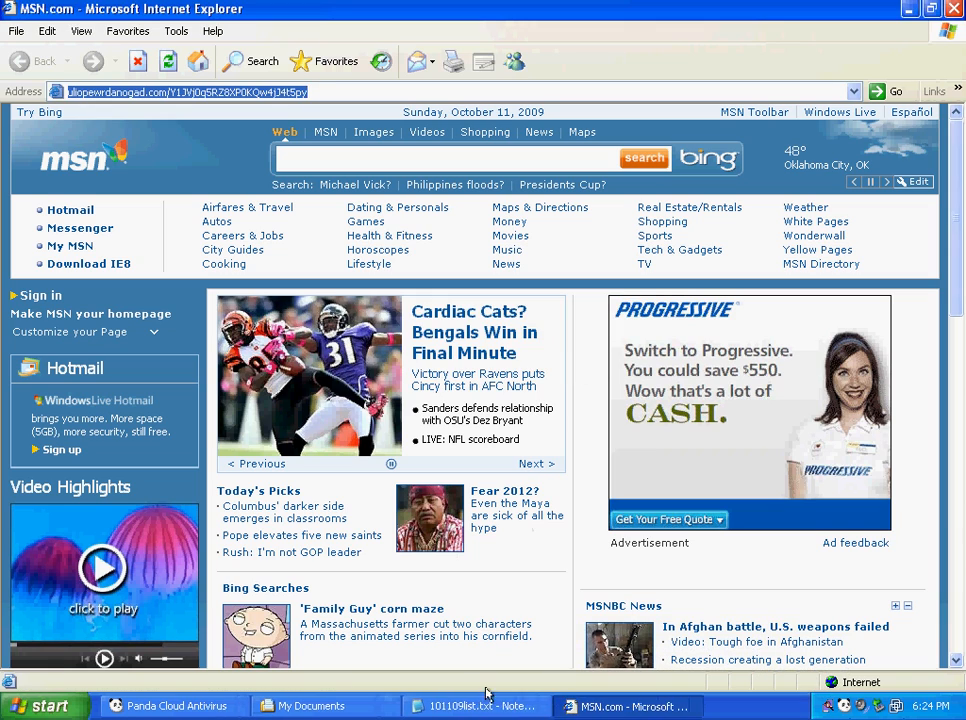
Step: Copy the duffimail test.exe address and save test.exe to the desktop
left_click(472, 706)
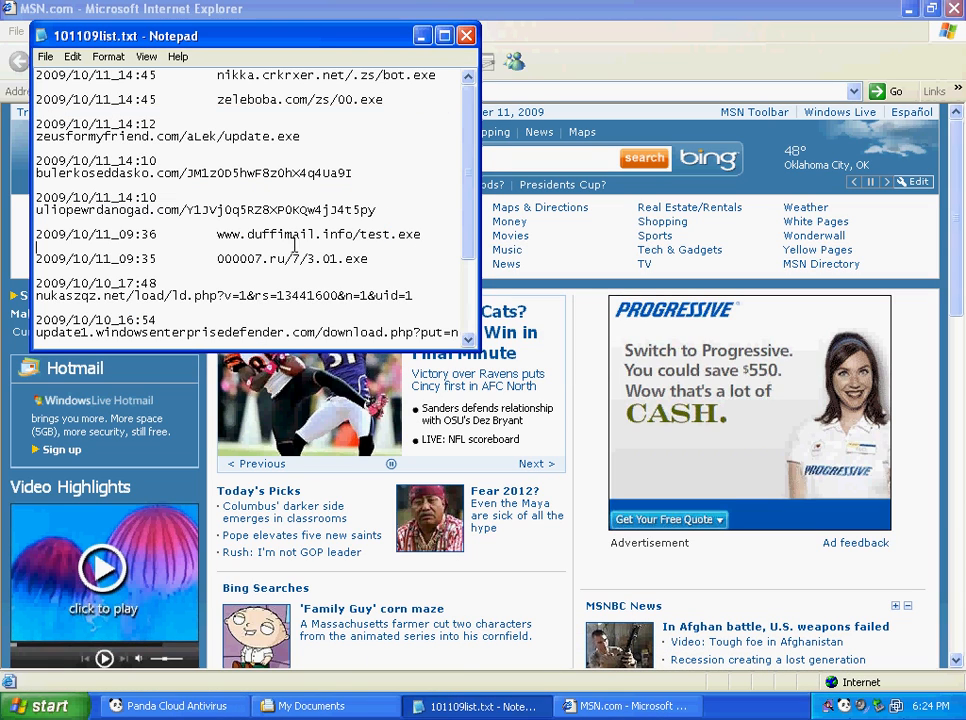
right_click(295, 234)
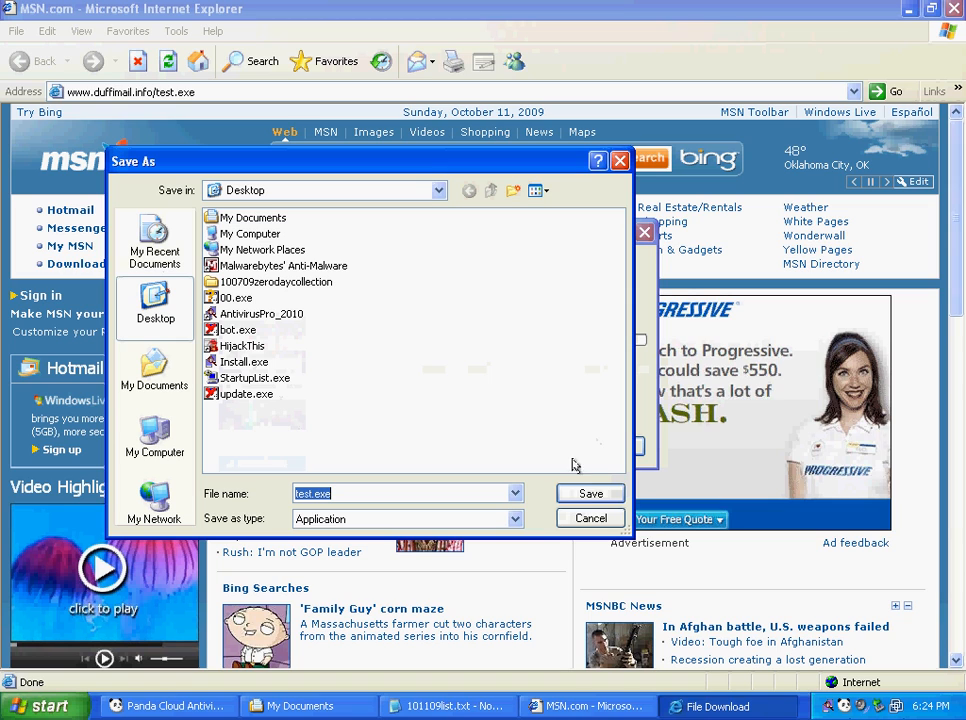
left_click(590, 493)
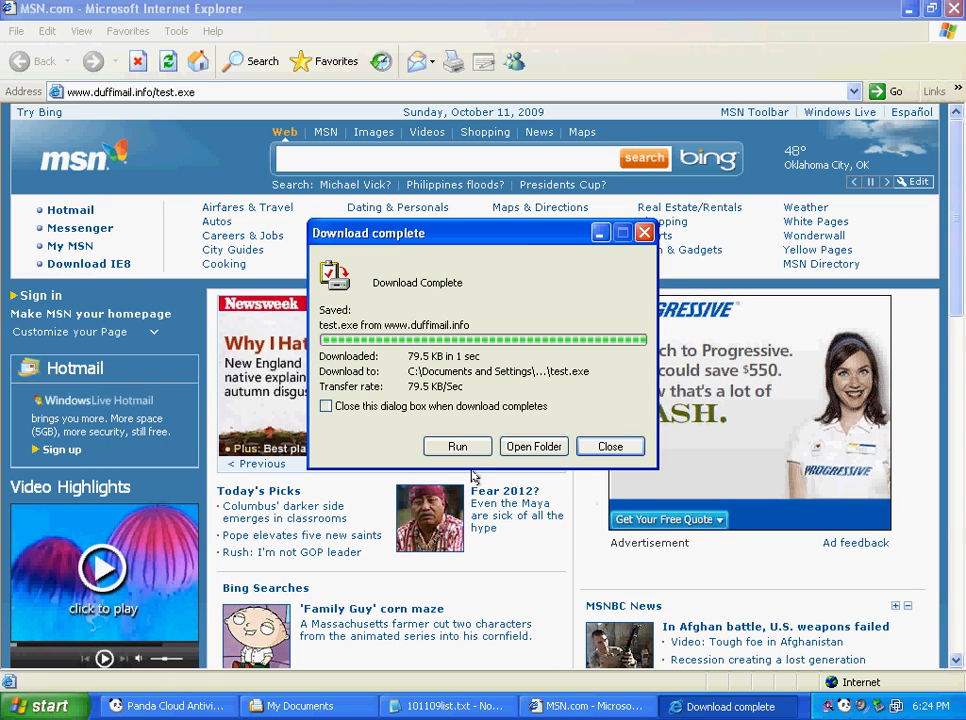
left_click(610, 446)
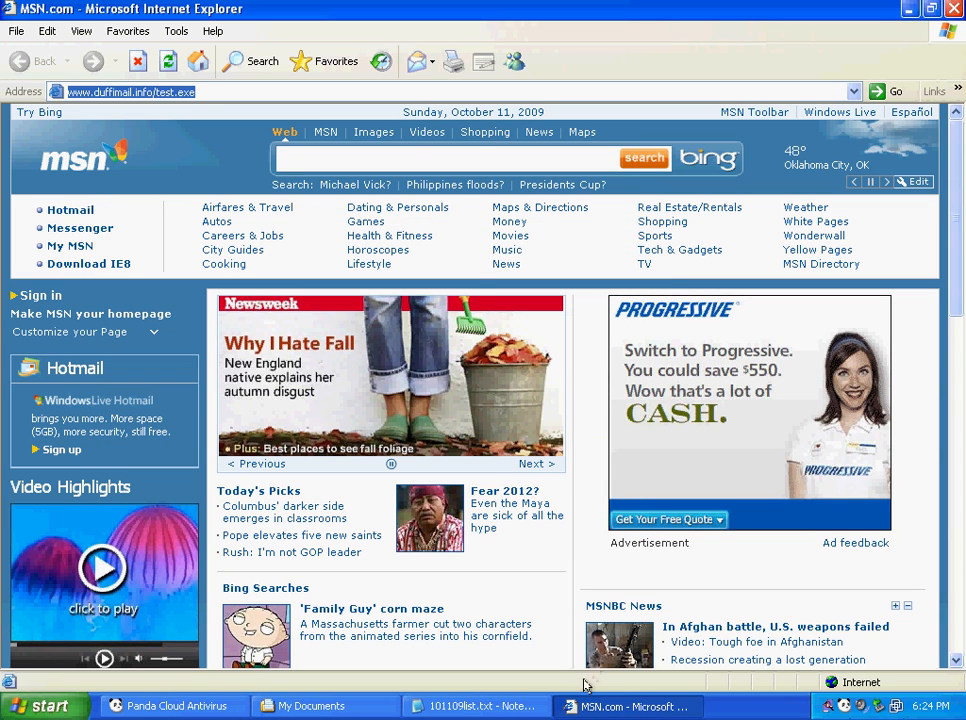
Step: Save and run 3.01.exe, then cancel the ActivatedSetupRelease.exe download
left_click(467, 706)
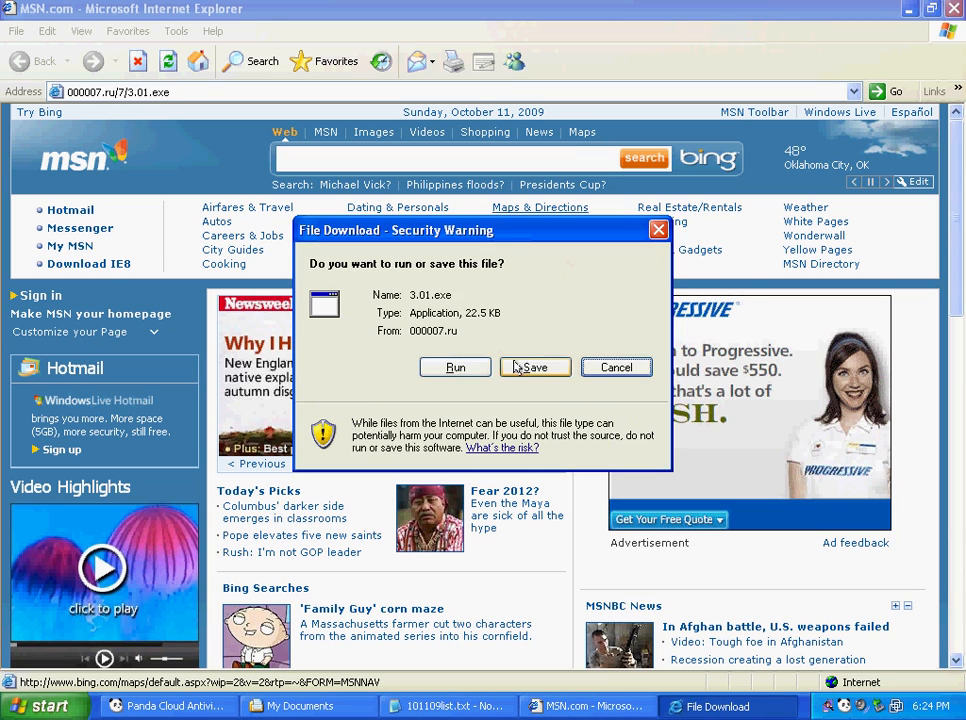
left_click(535, 367)
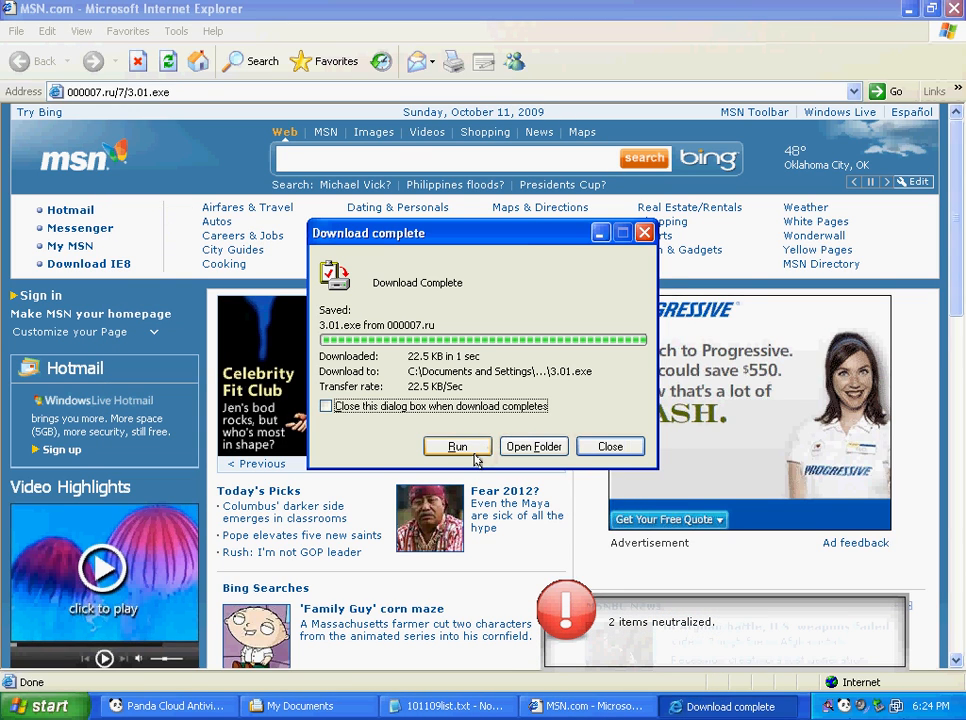
left_click(610, 446)
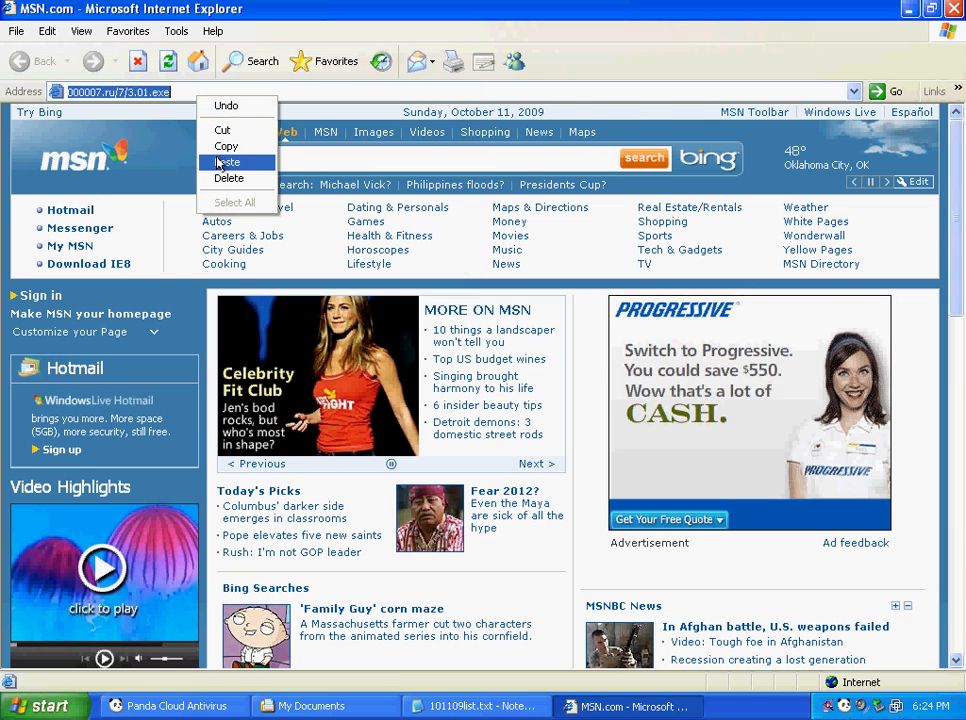
left_click(229, 162)
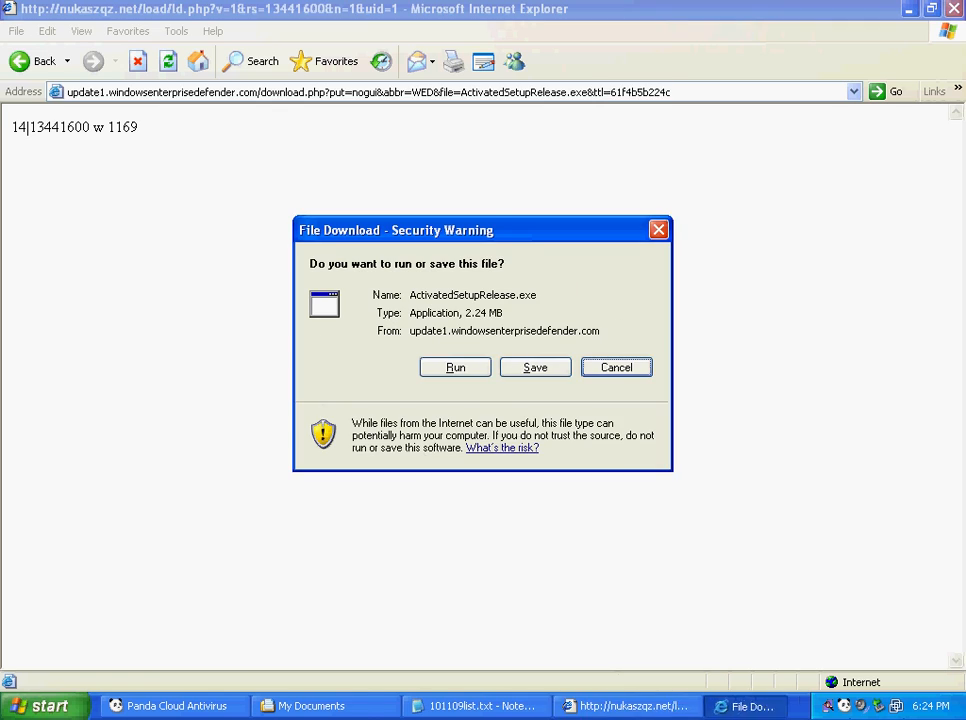
left_click(535, 367)
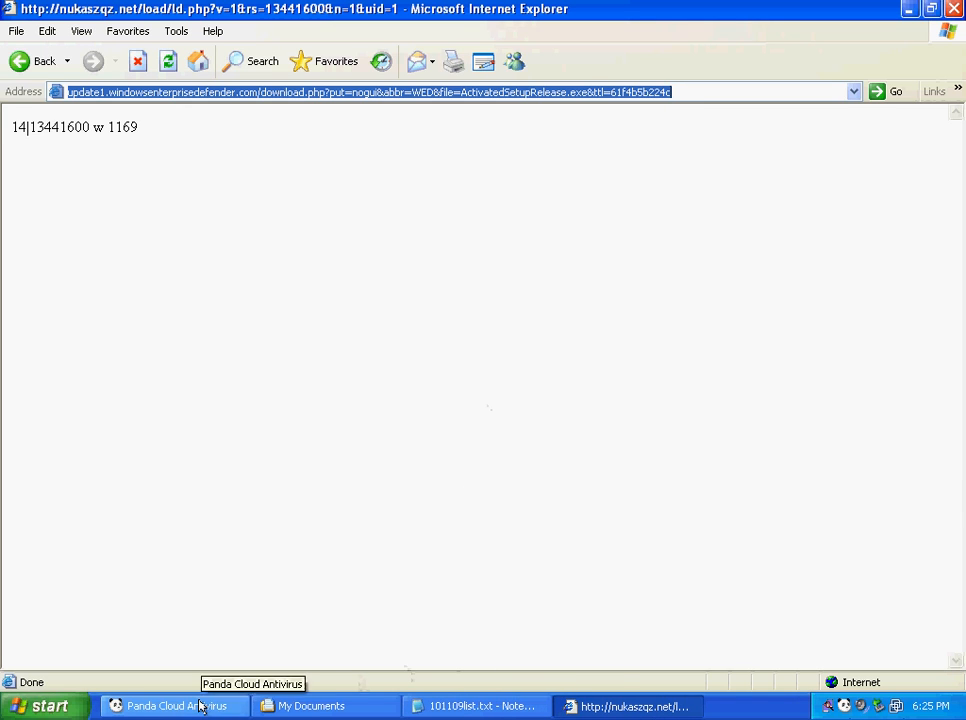
Step: Copy the wmforum.cn address, then follow the fake warning's real-time protection offer
left_click(475, 706)
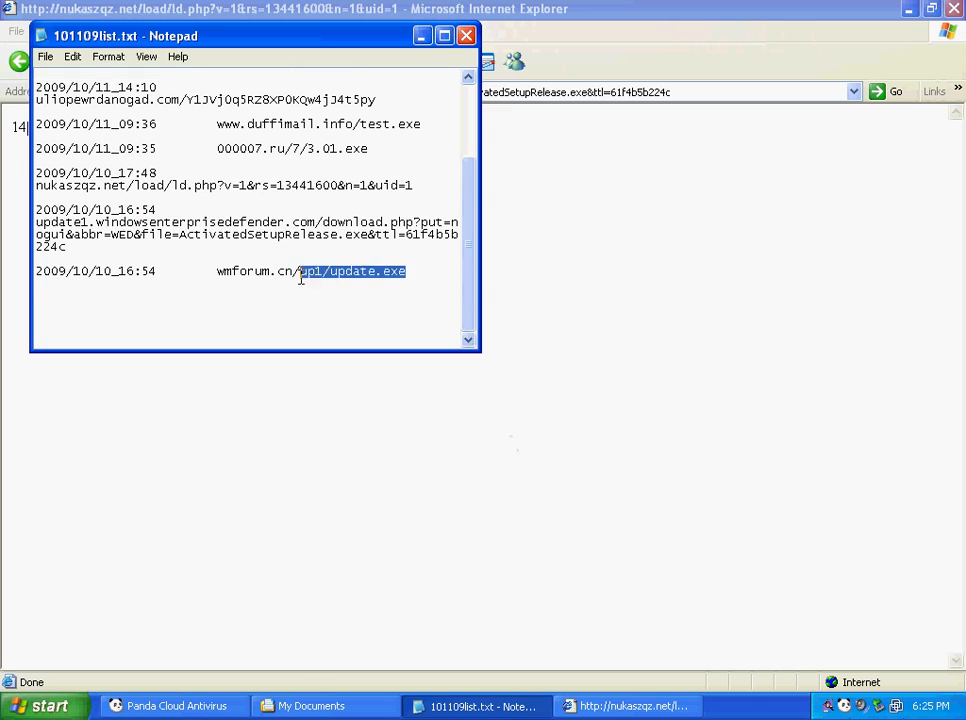
right_click(300, 271)
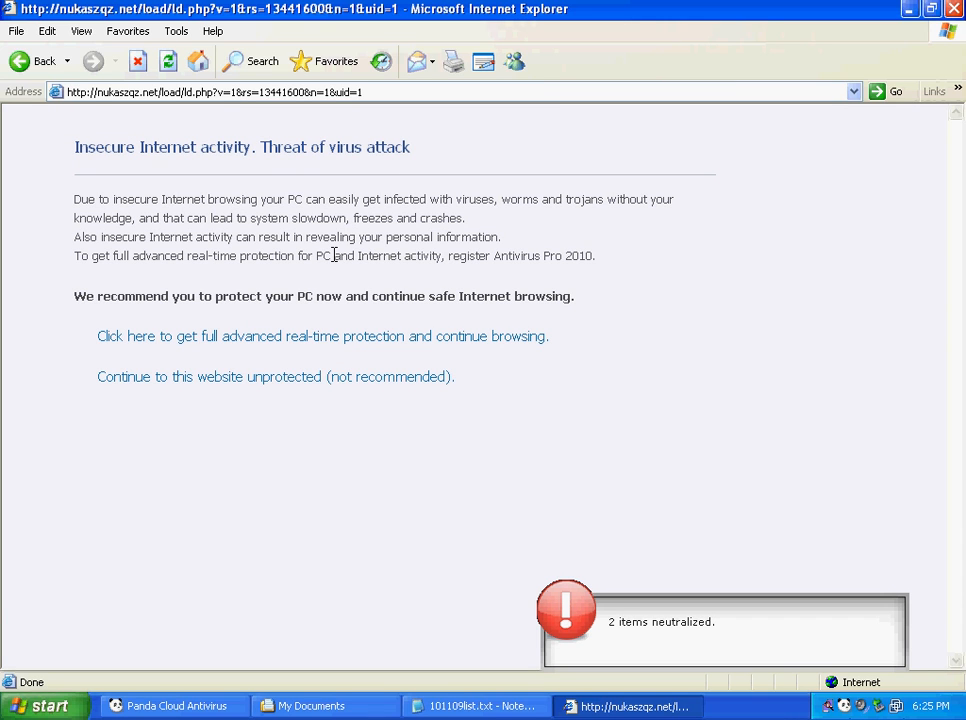
left_click_drag(74, 147, 331, 147)
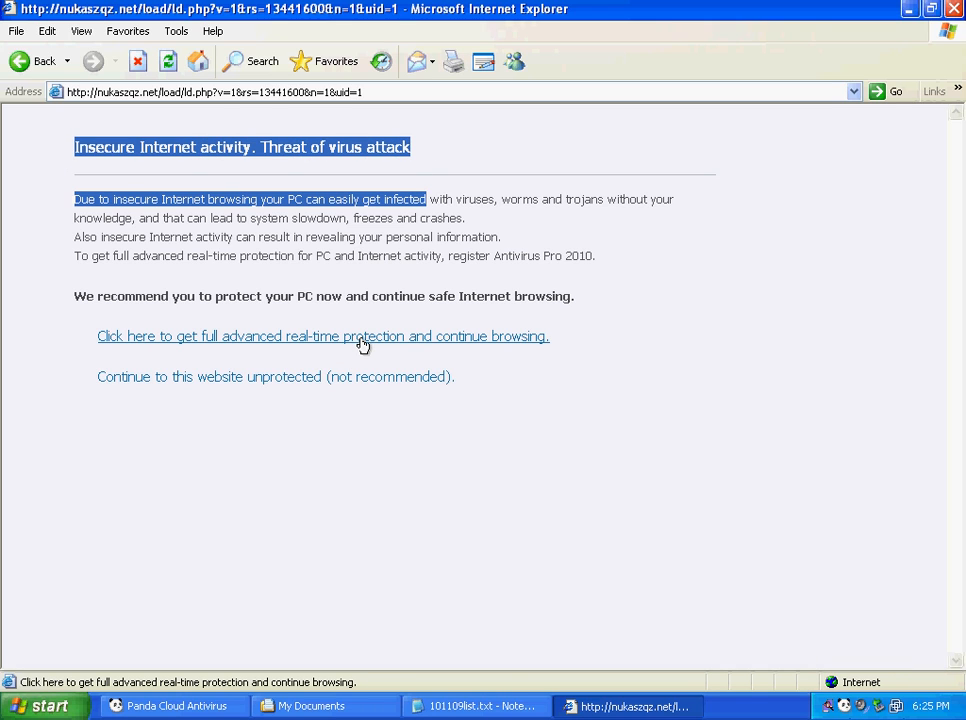
left_click(323, 336)
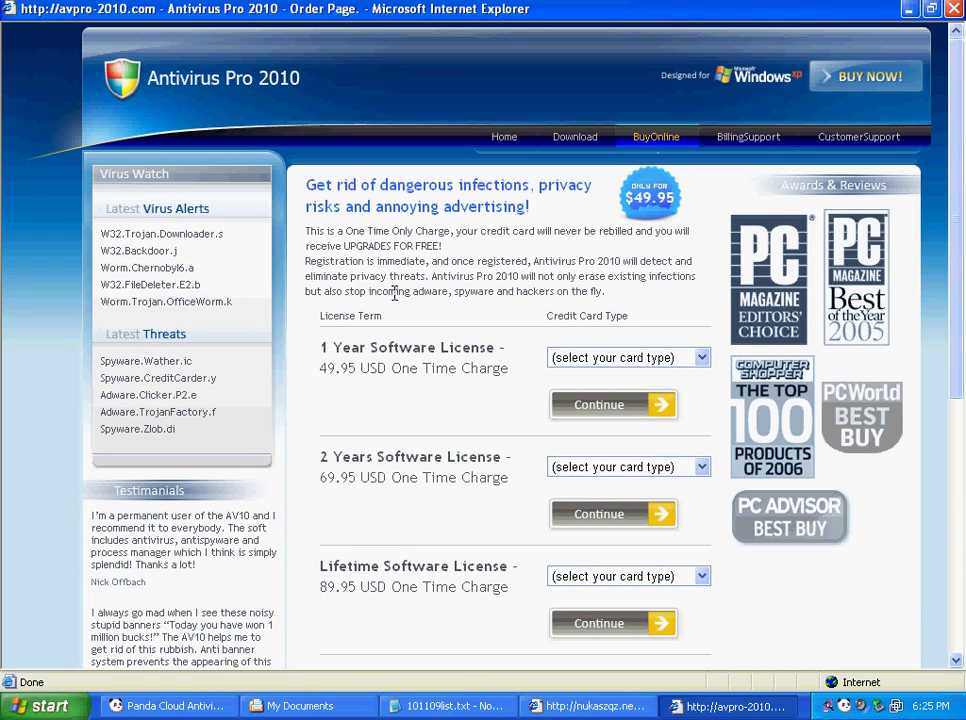
mouse_move(347, 272)
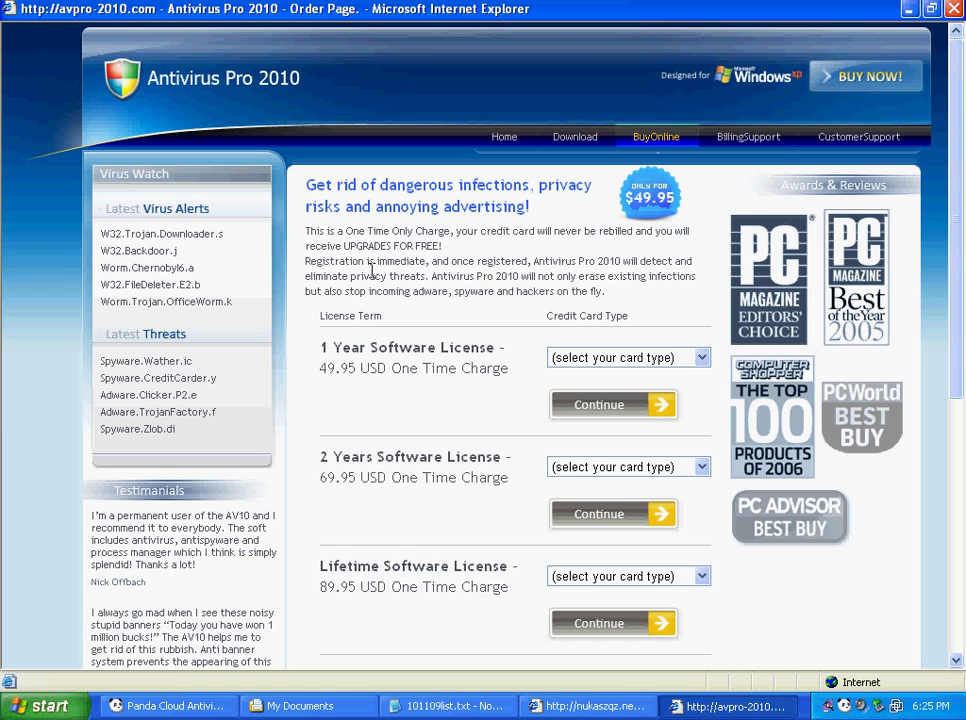
mouse_move(587, 379)
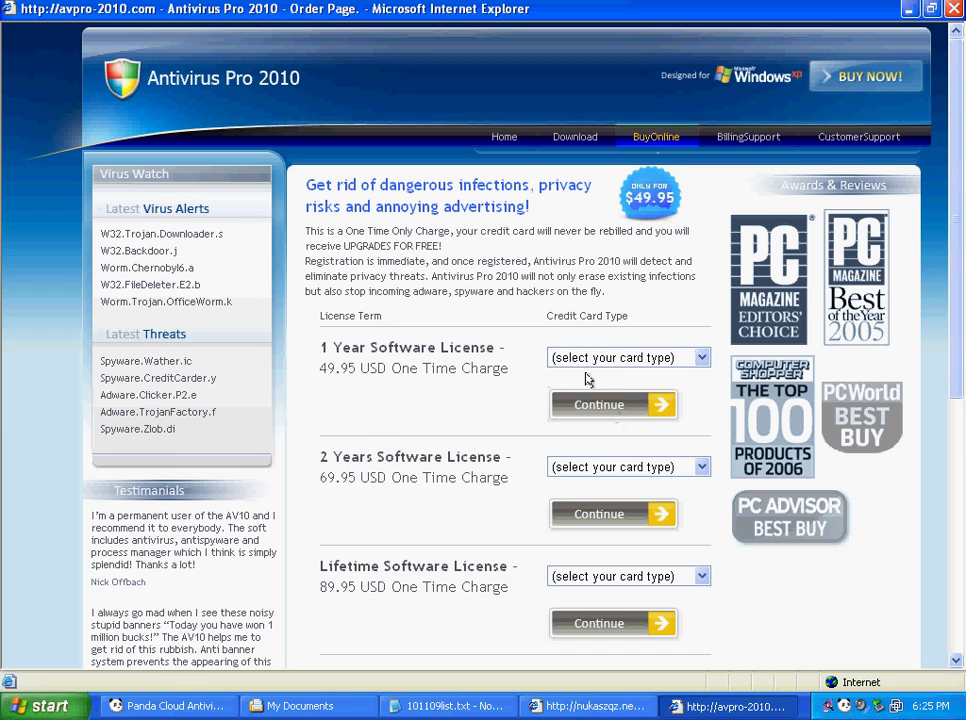
Step: Choose Master Card for the 1 Year Antivirus Pro 2010 license and continue to billing
left_click(628, 357)
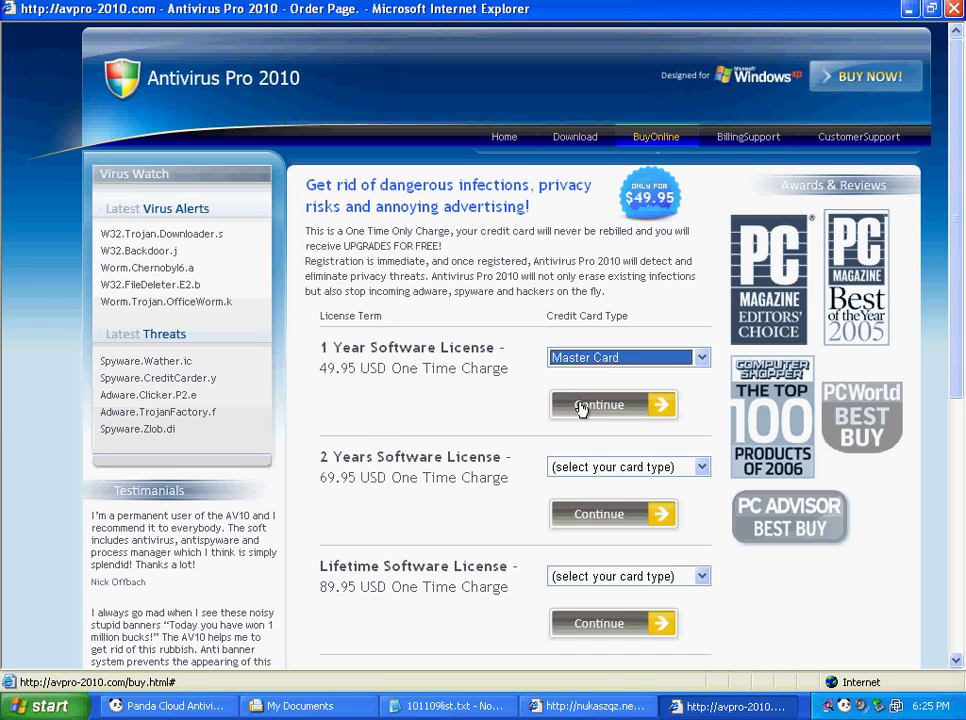
left_click(611, 404)
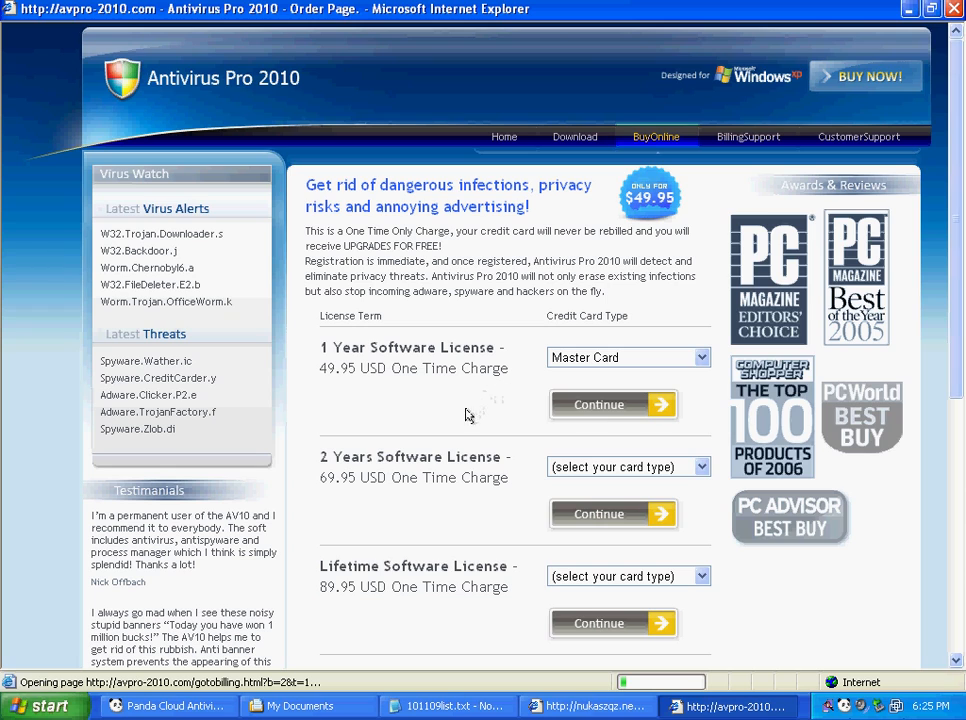
mouse_move(504, 407)
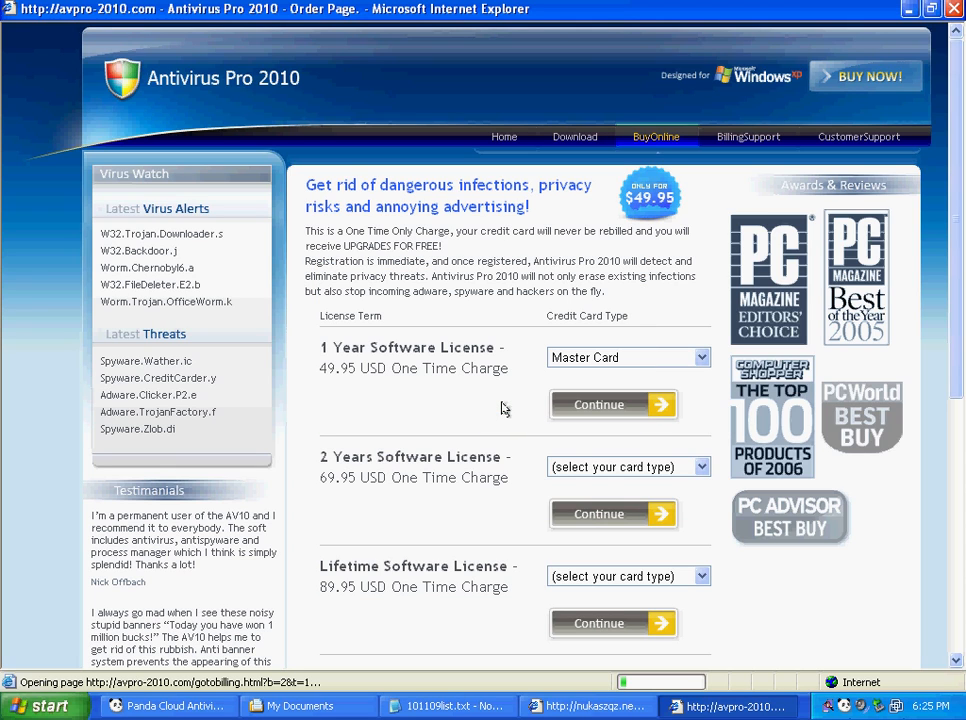
mouse_move(627, 42)
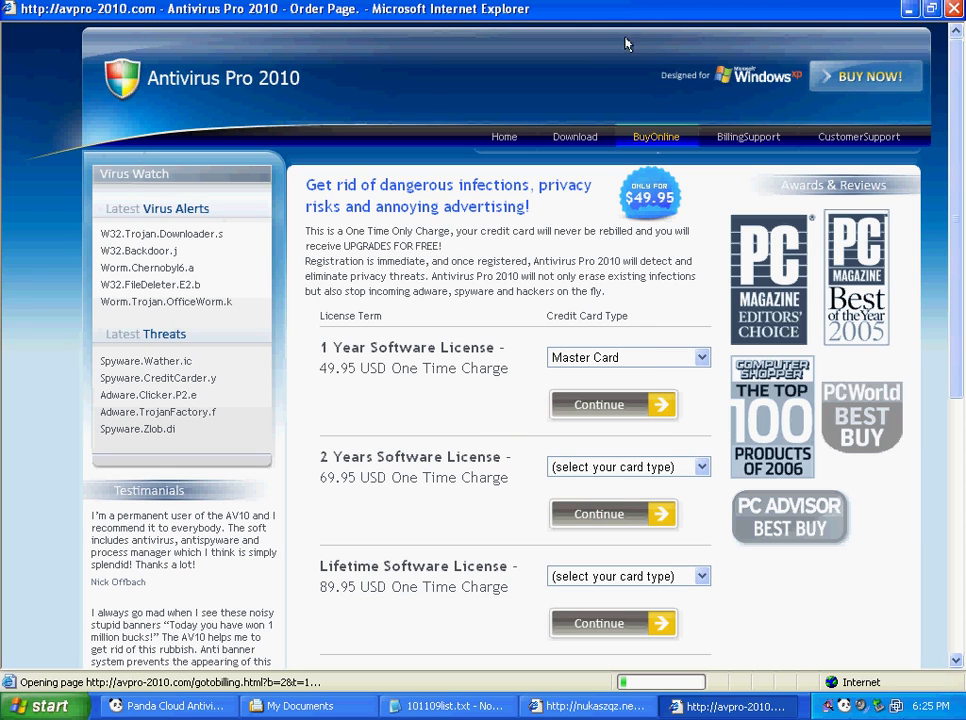
left_click(614, 404)
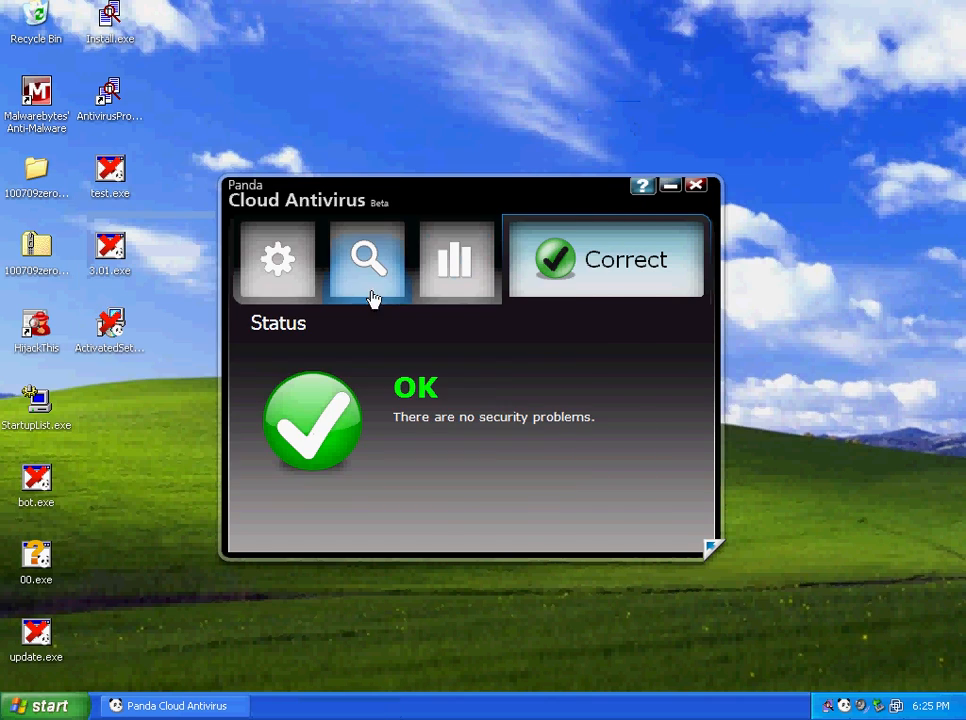
Step: Launch Panda's 'Scan all my computer' option from the Scan tab
left_click(366, 259)
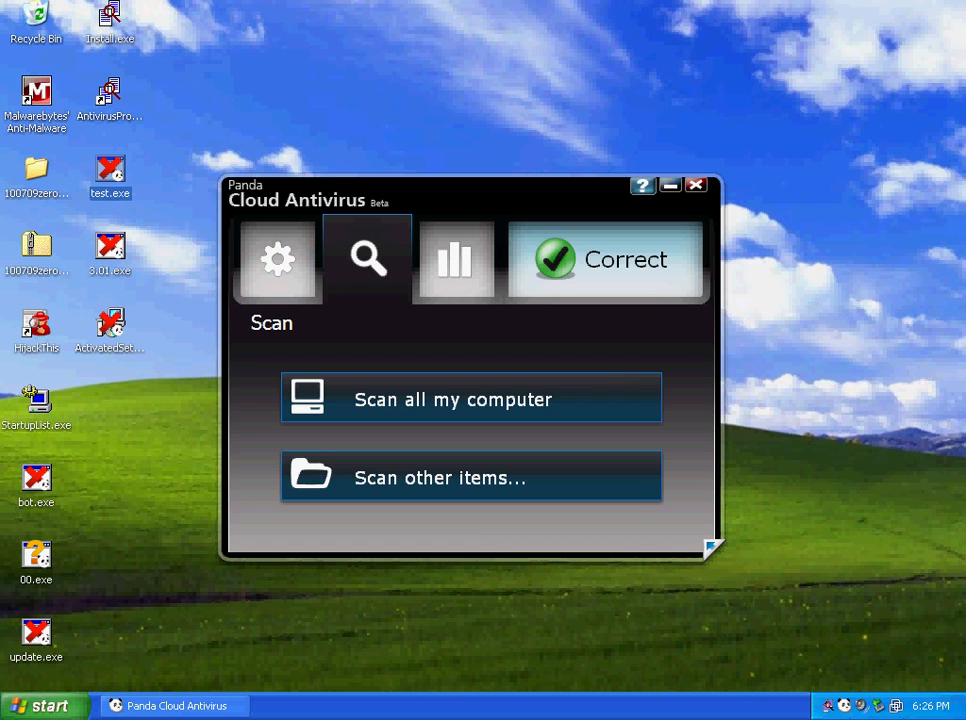
right_click(110, 175)
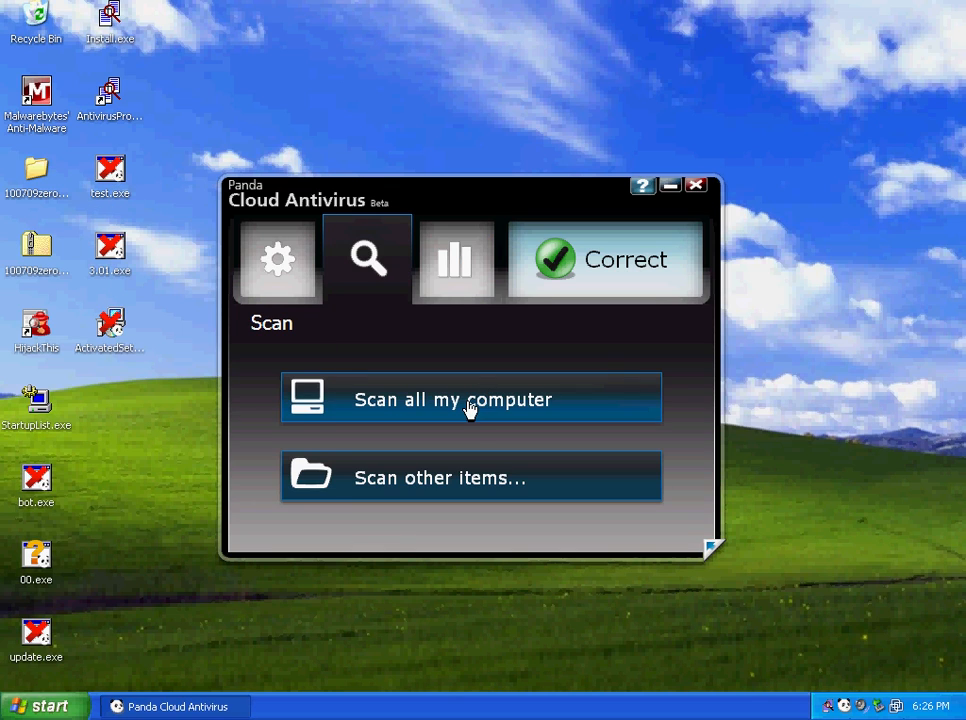
left_click(471, 398)
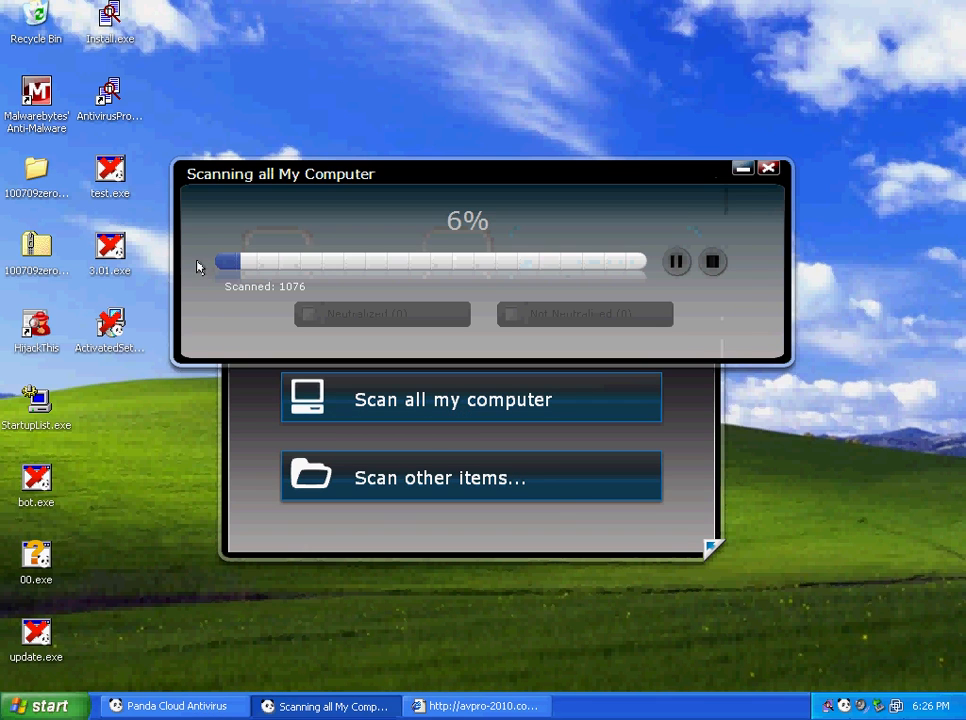
mouse_move(409, 262)
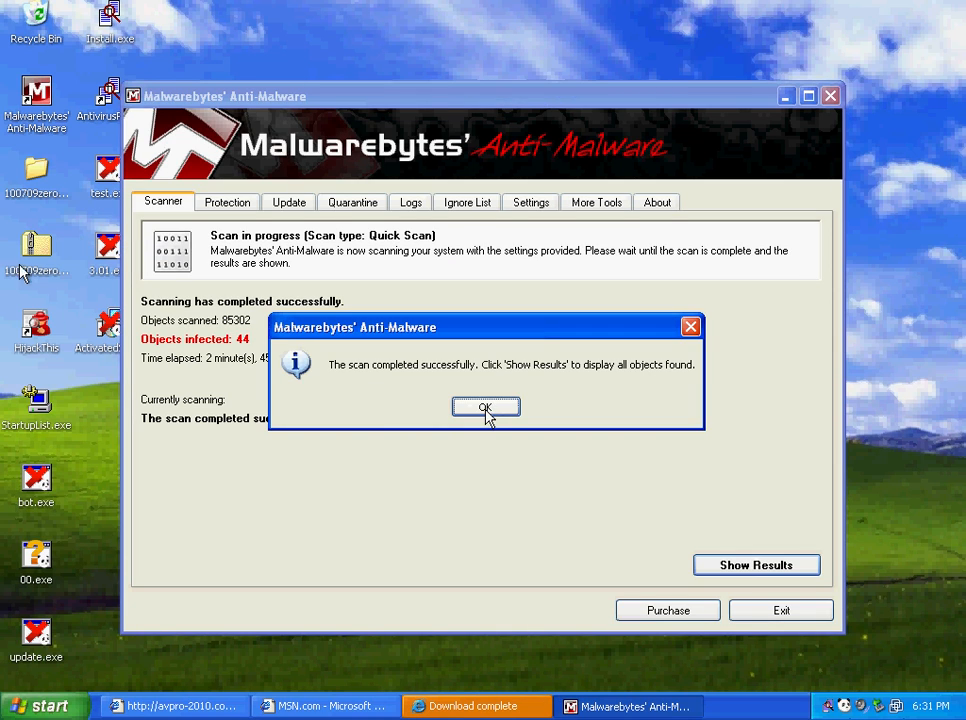
Step: Review Malwarebytes' 44 results, remove all selected infections, and accept the restart
left_click(485, 406)
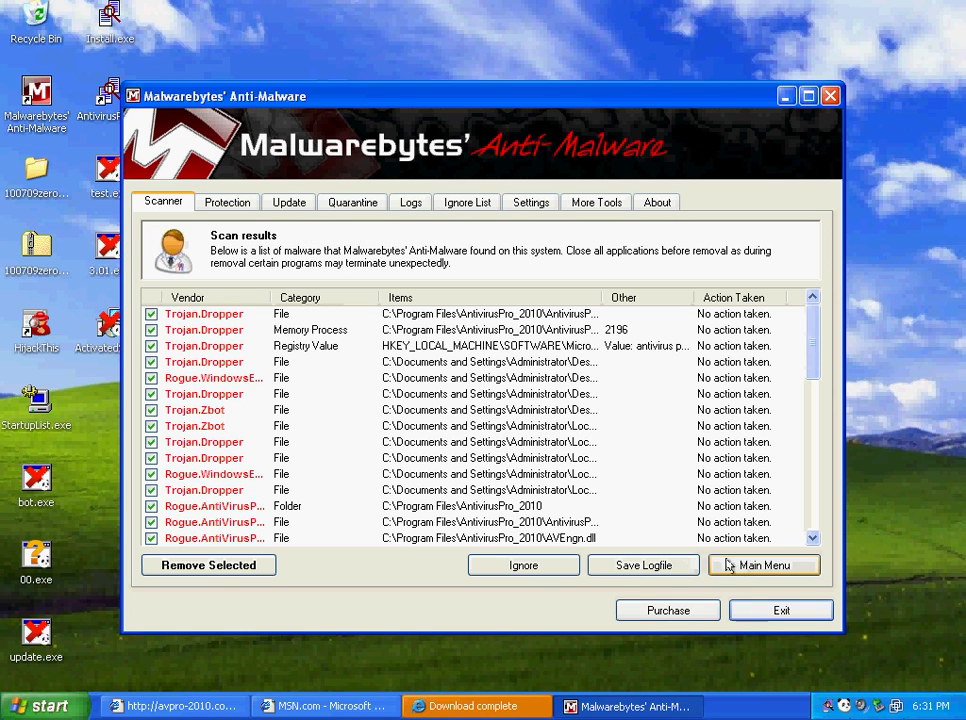
scroll("down", 3)
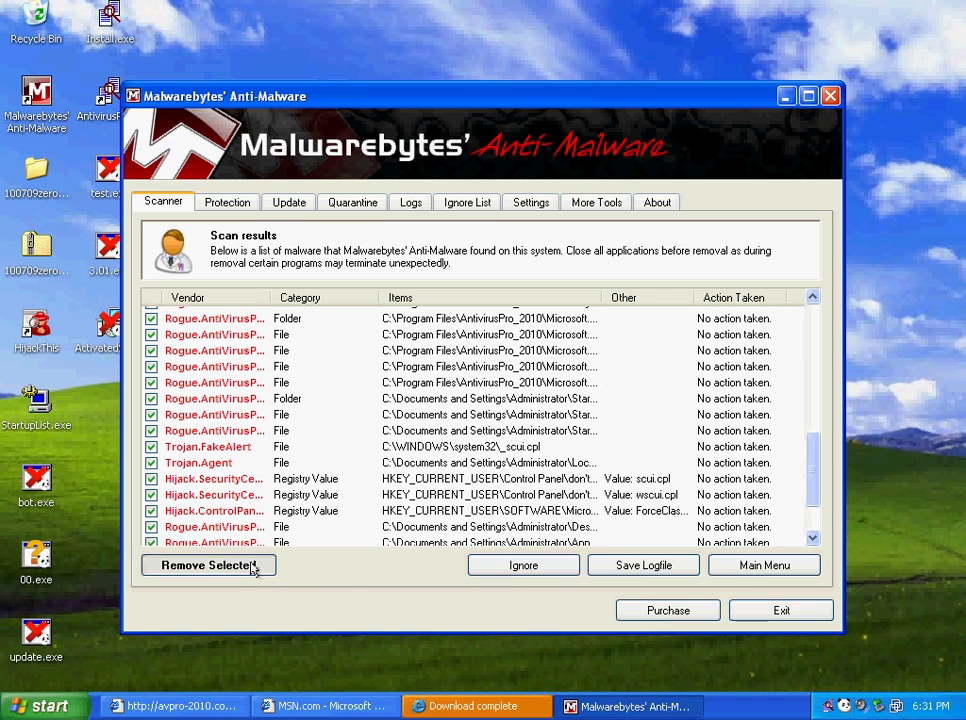
left_click(206, 565)
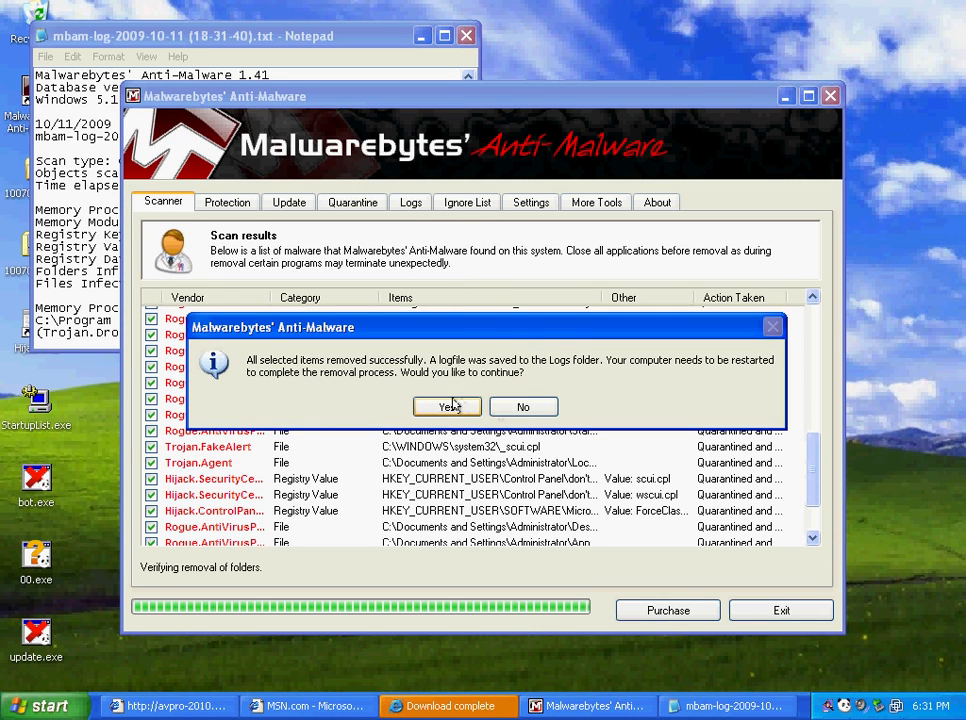
left_click(447, 406)
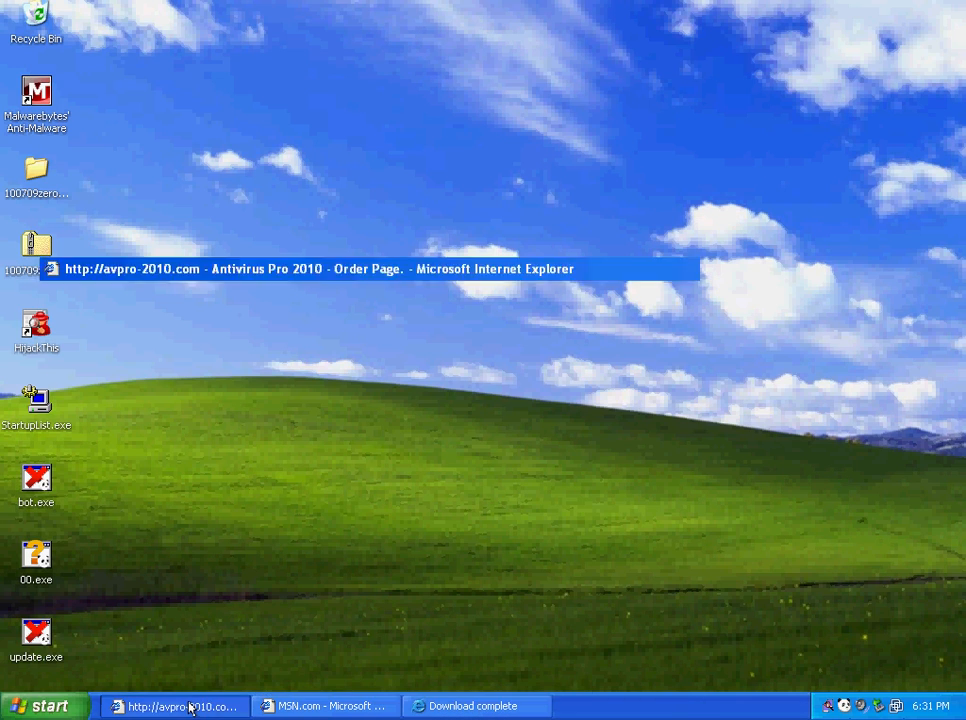
Step: Close the Antivirus Pro 2010 and MSN.com windows, minimize Control Panel, delete the leftover files
left_click(180, 705)
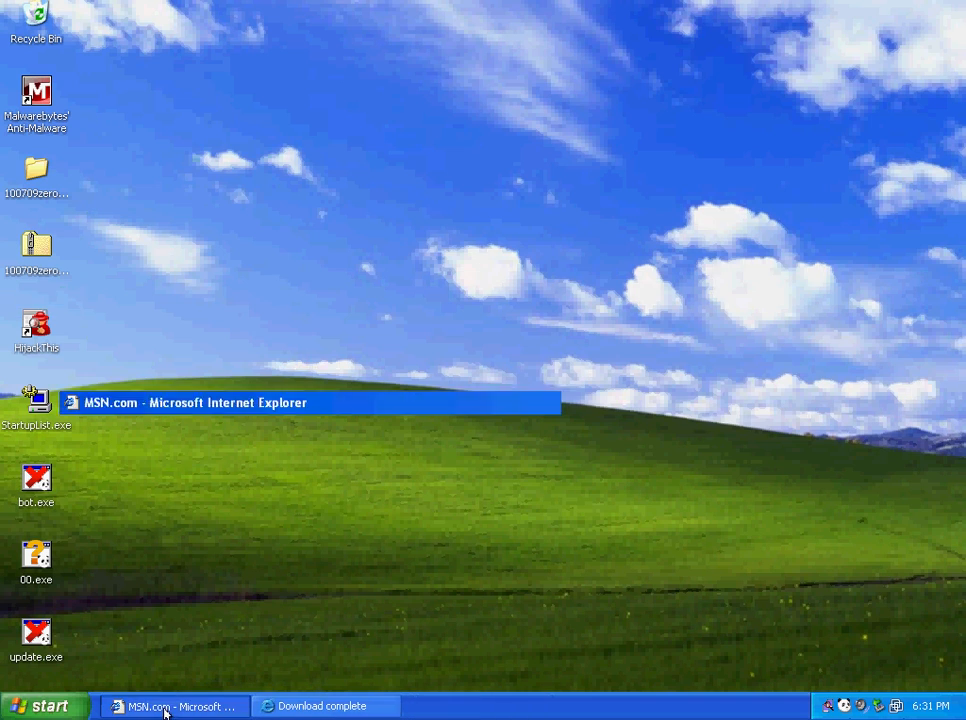
left_click(48, 703)
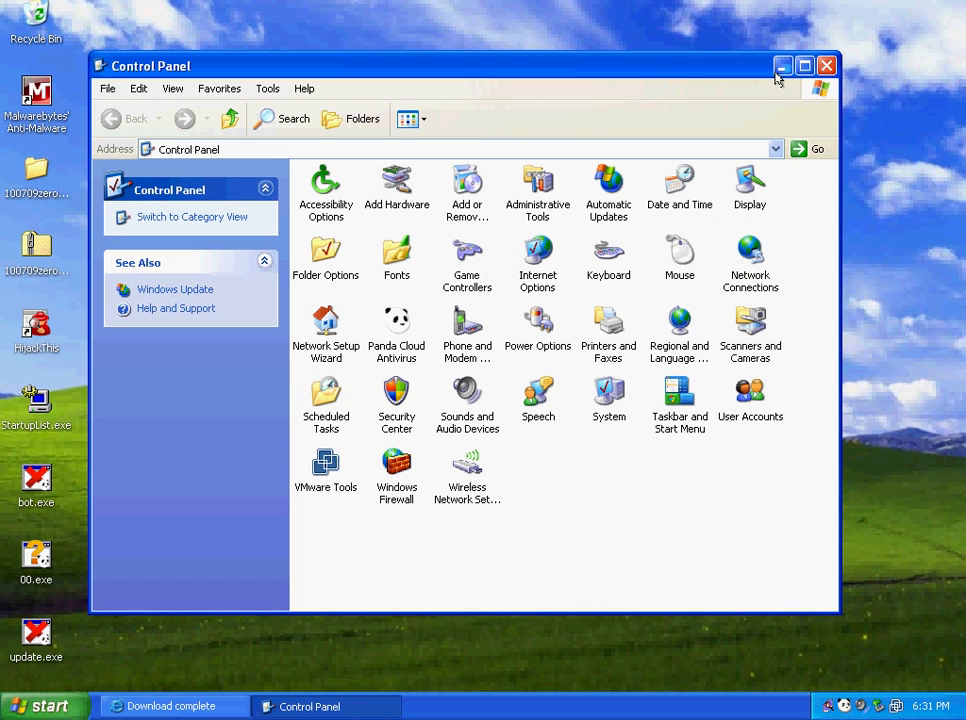
left_click(783, 62)
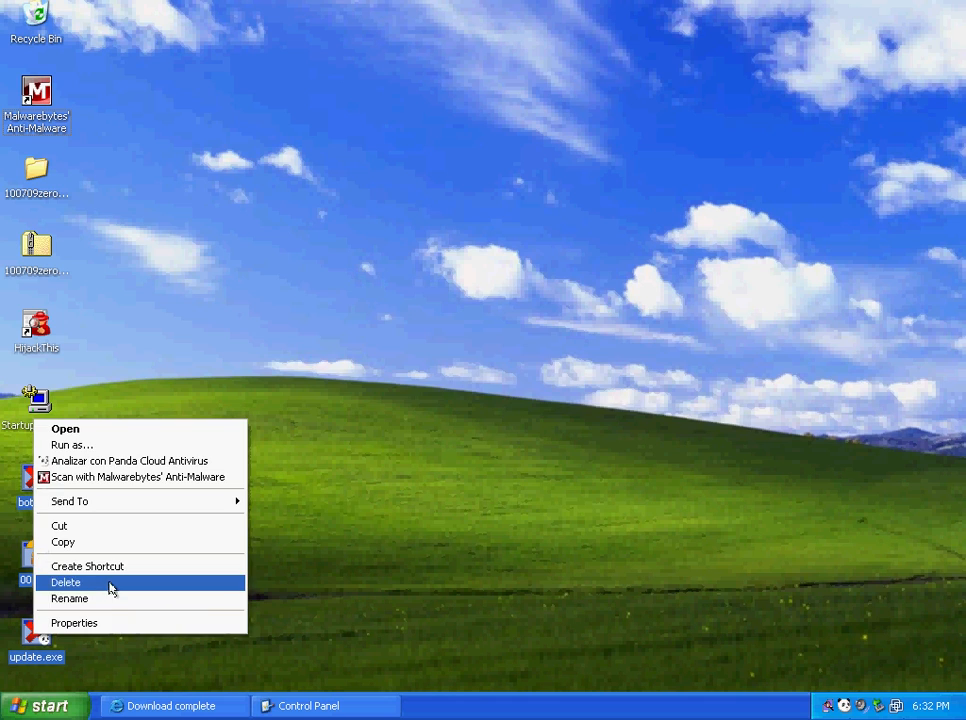
left_click(75, 583)
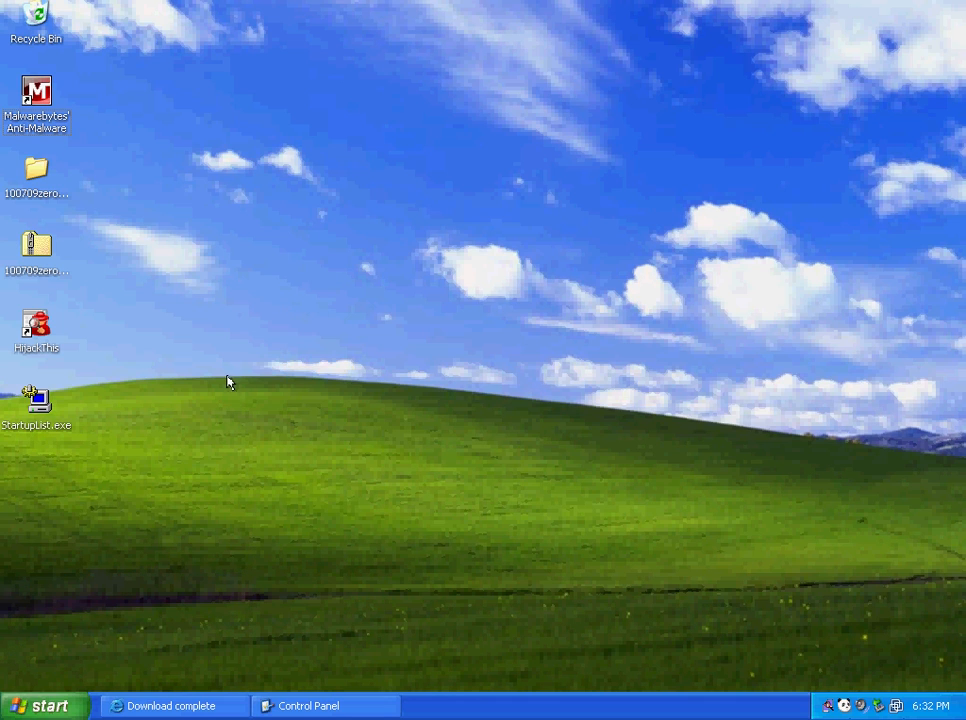